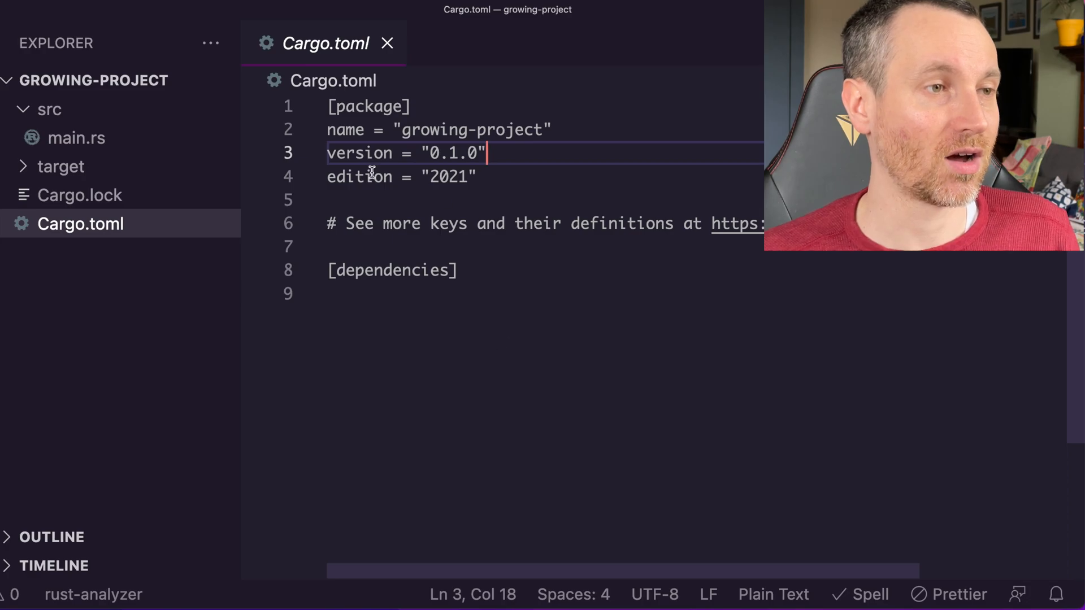
Rename main.rs under src to lib.rs
click(468, 294)
text(lib)
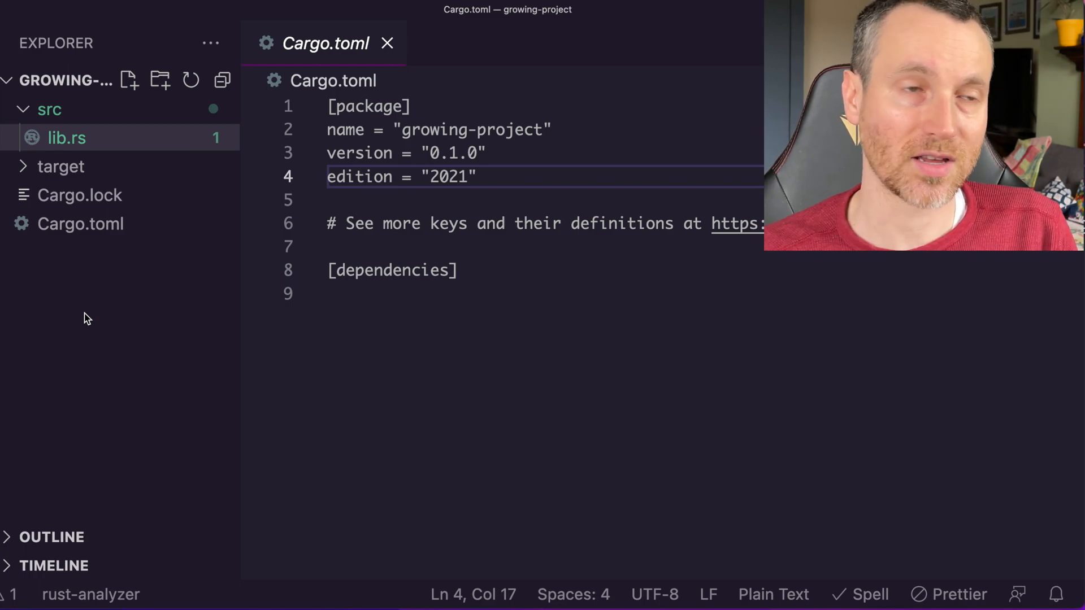
click(66, 138)
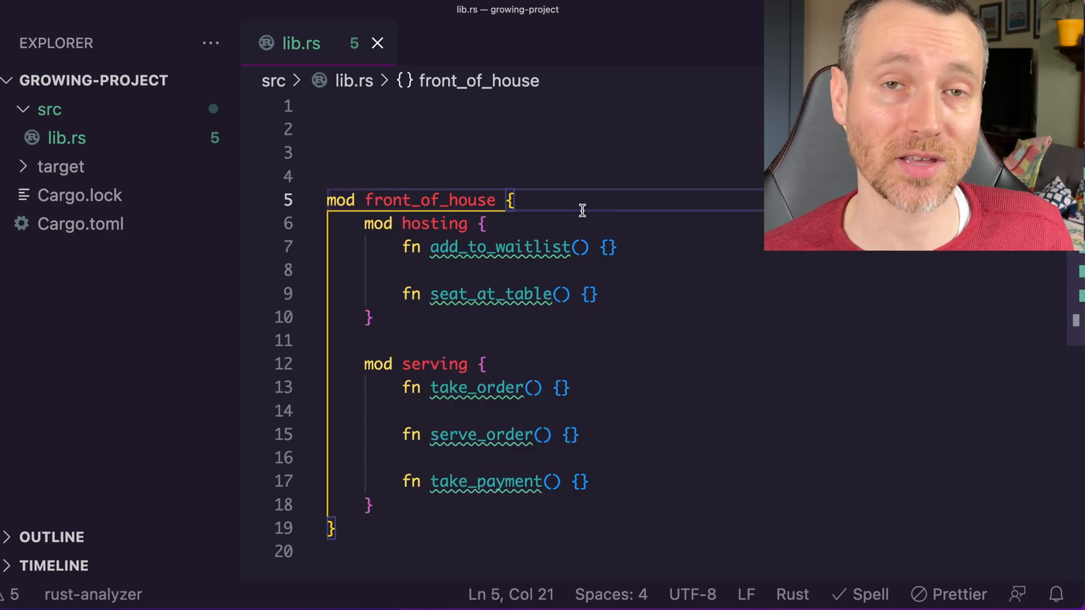
mouse_move(515, 230)
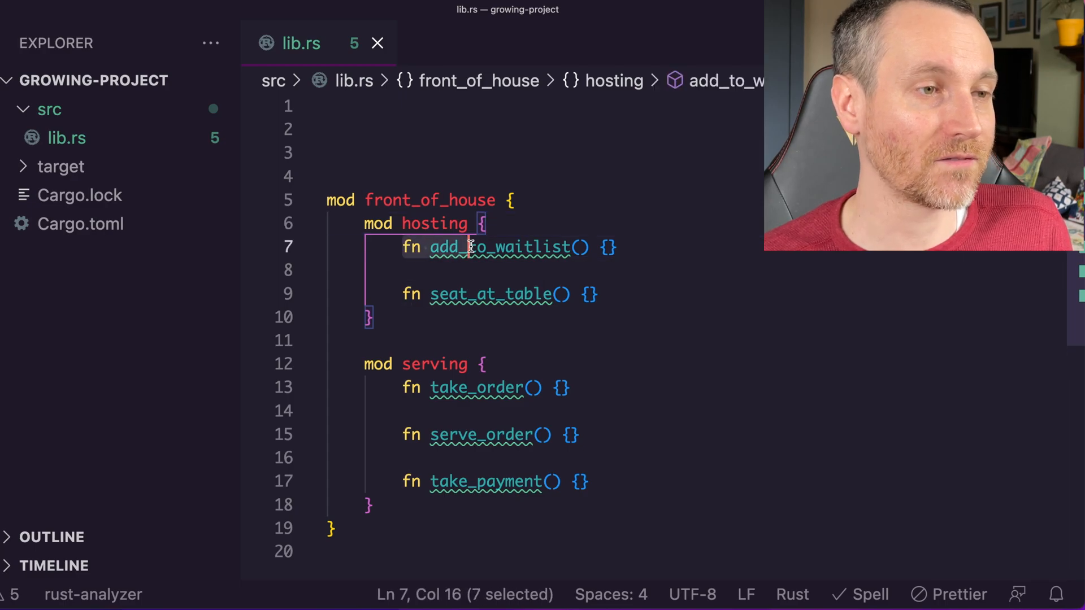
Place the commented ASCII module tree above front_of_house, with add_to_waitlist moved directly inside it
drag(470, 247, 615, 248)
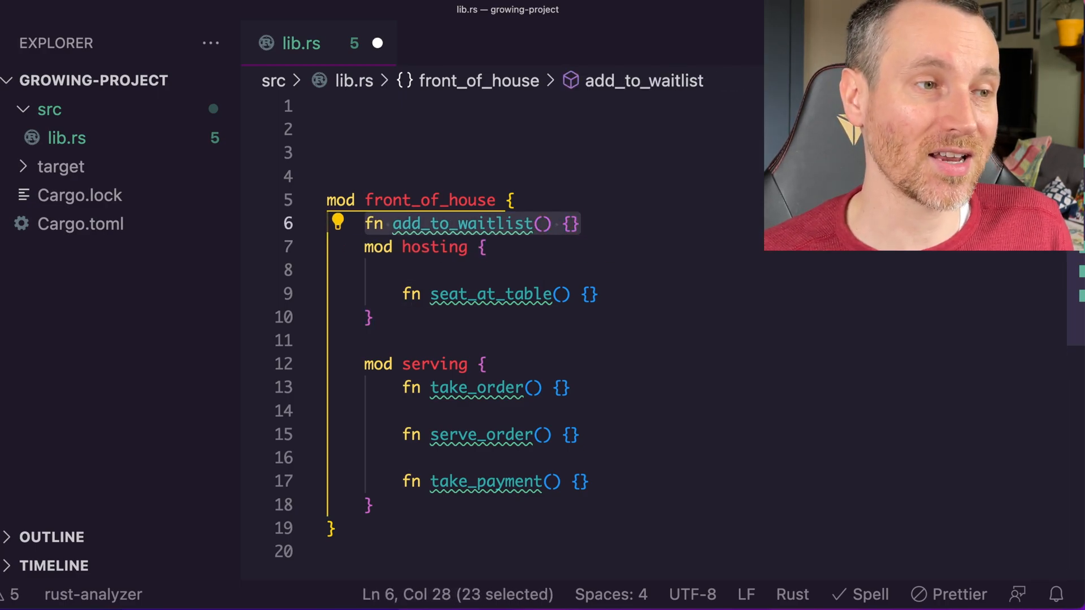
mouse_move(554, 324)
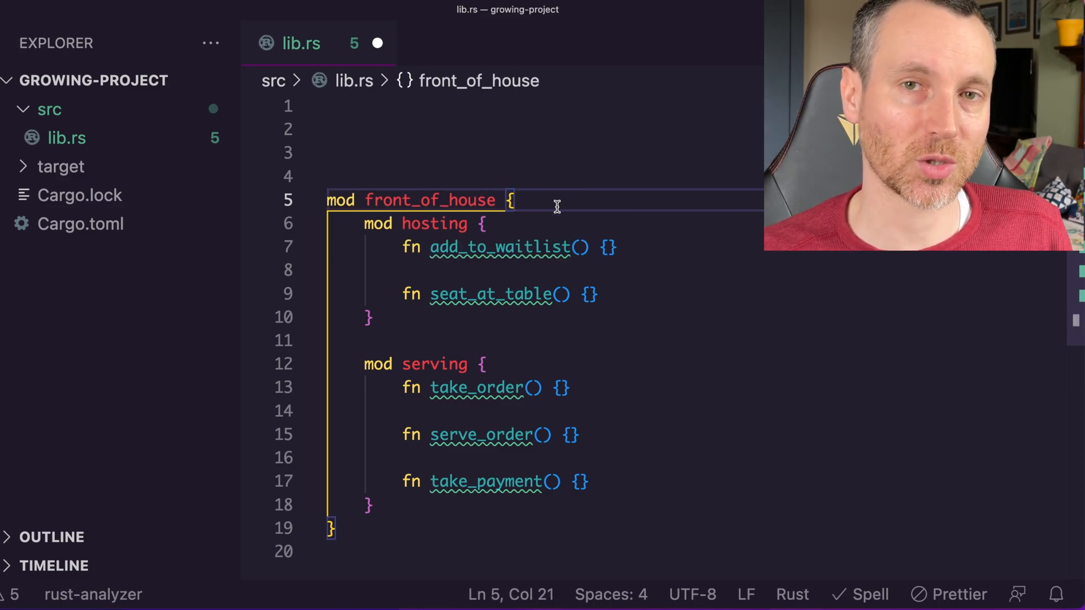
click(370, 317)
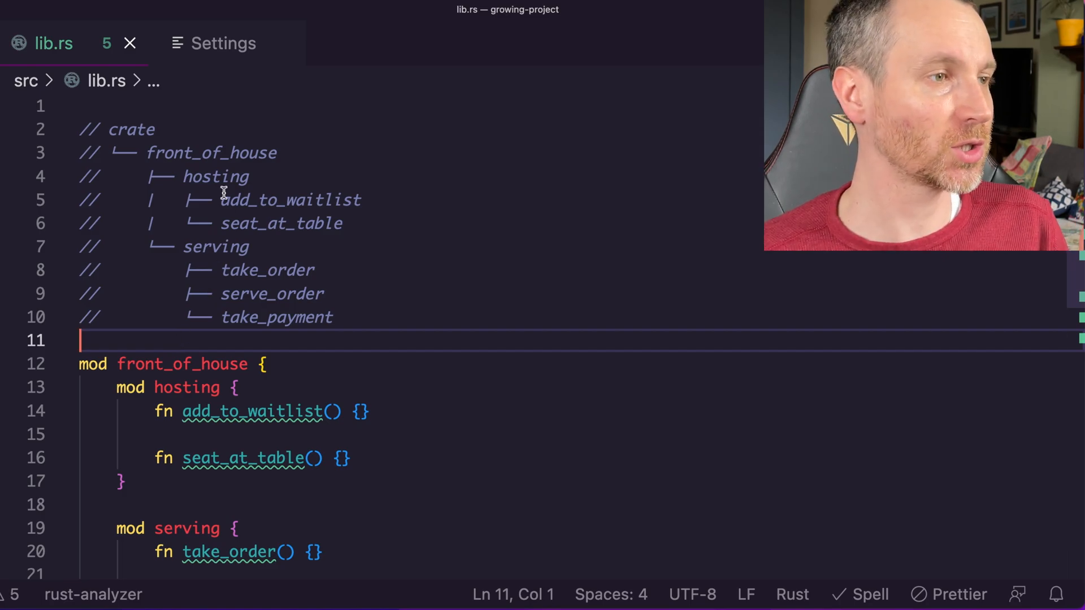
Review the tree comment's names — hosting and serve_order — before replacing it with the eat_at_restaurant code
double_click(132, 129)
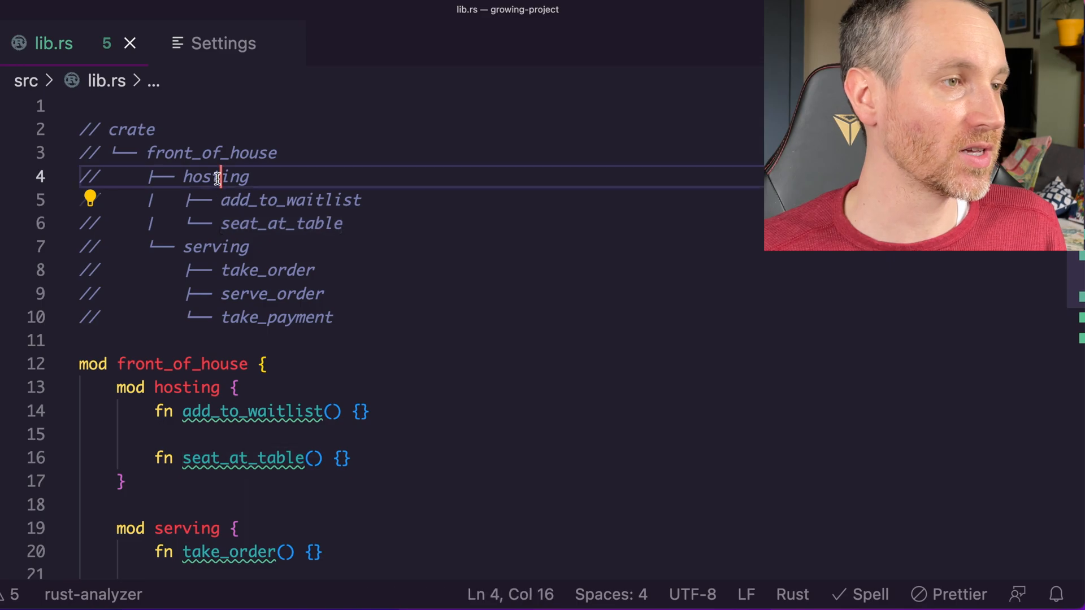
double_click(215, 246)
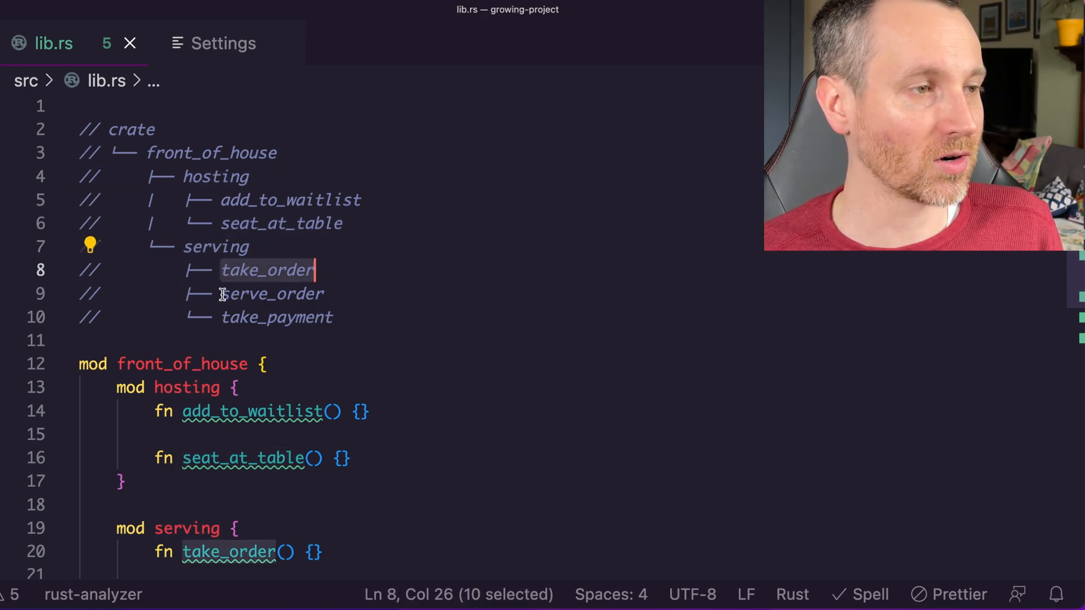
double_click(277, 317)
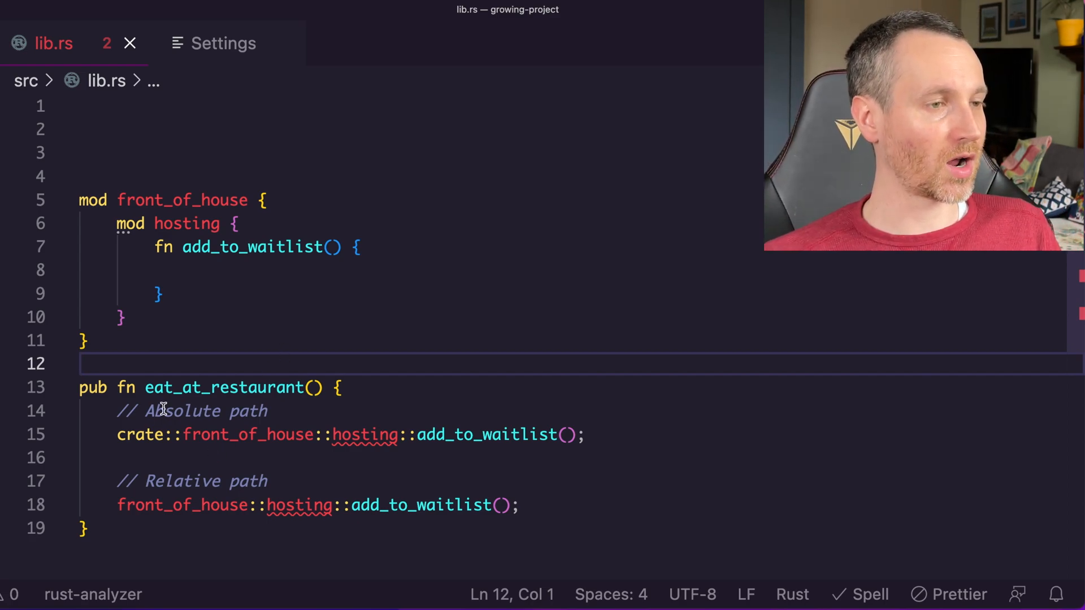
Inspect eat_at_restaurant and the crate-rooted absolute path to add_to_waitlist
double_click(222, 388)
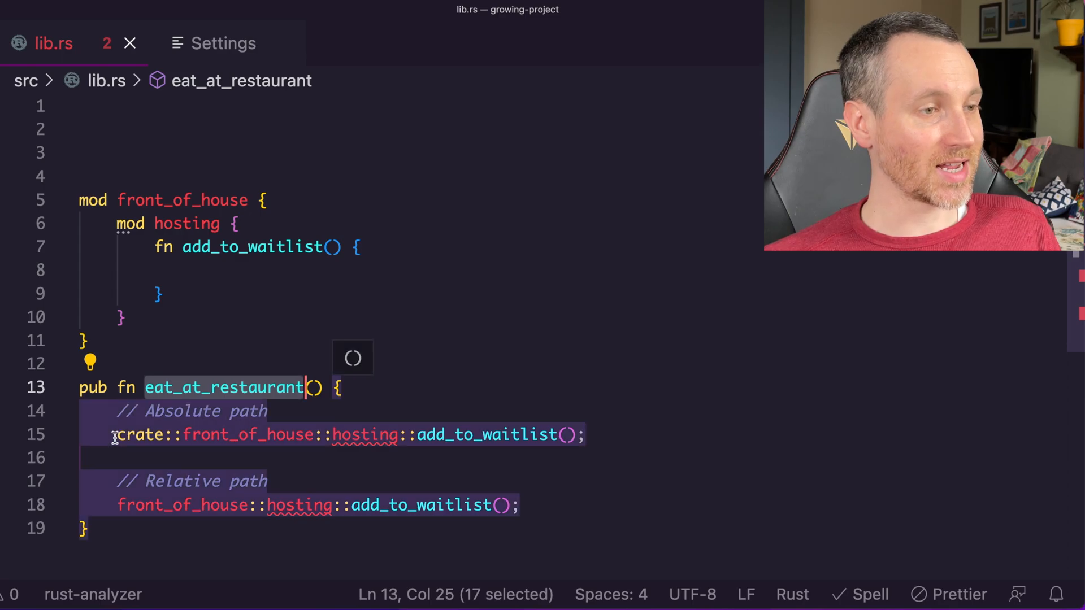
double_click(140, 434)
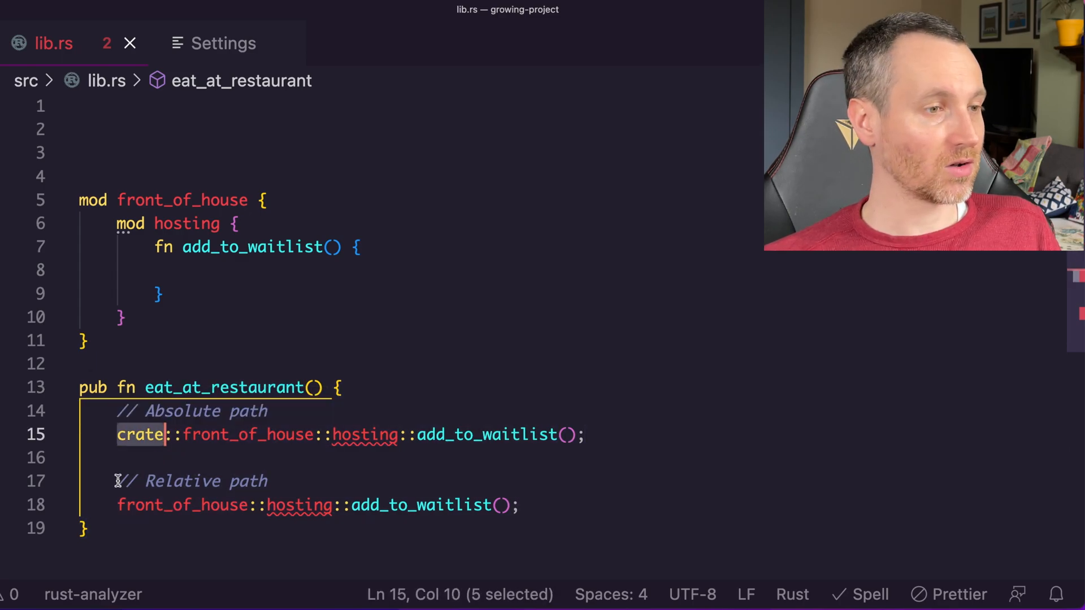
mouse_move(298, 506)
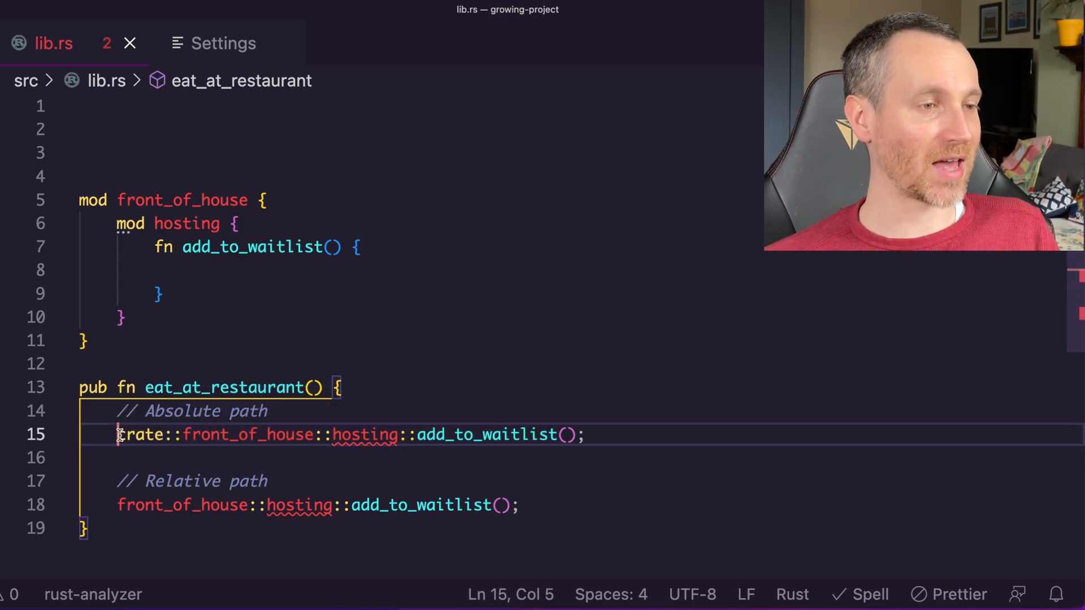
double_click(143, 434)
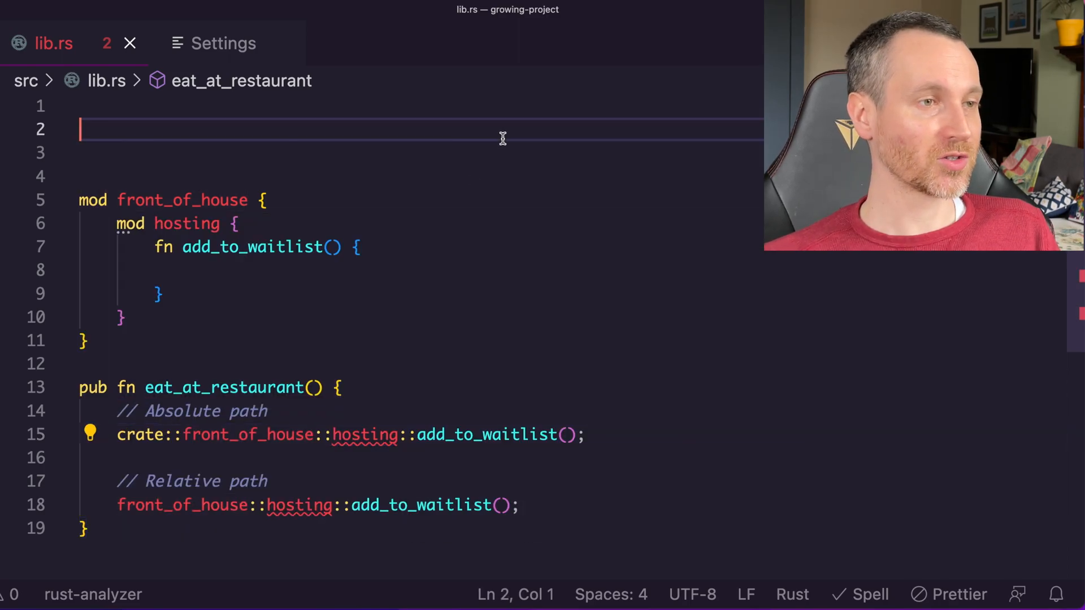
mouse_move(365, 434)
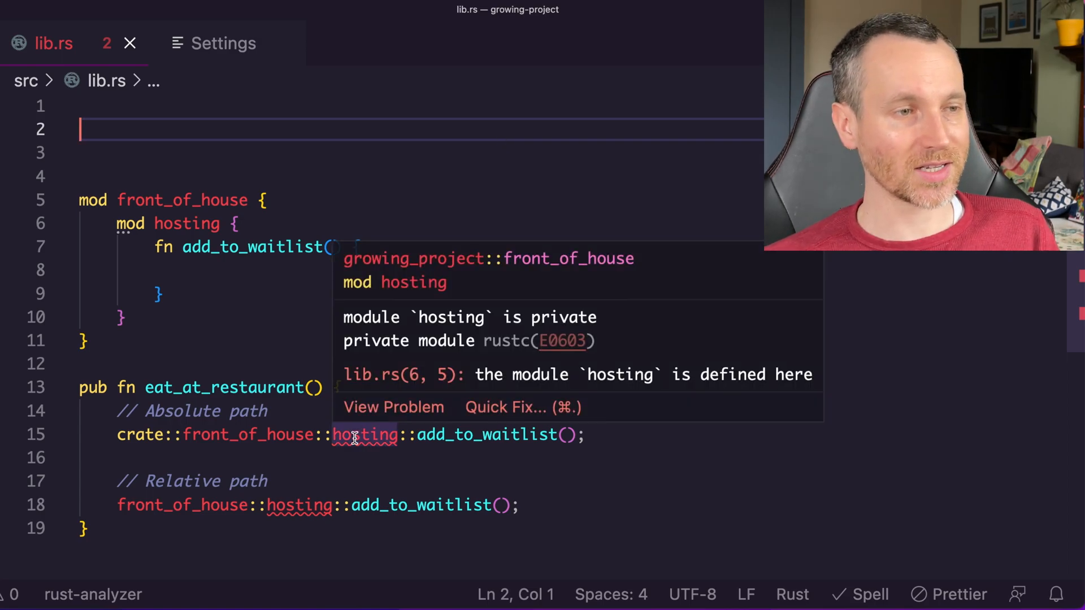
Make the hosting module public with pub and save lib.rs
click(117, 224)
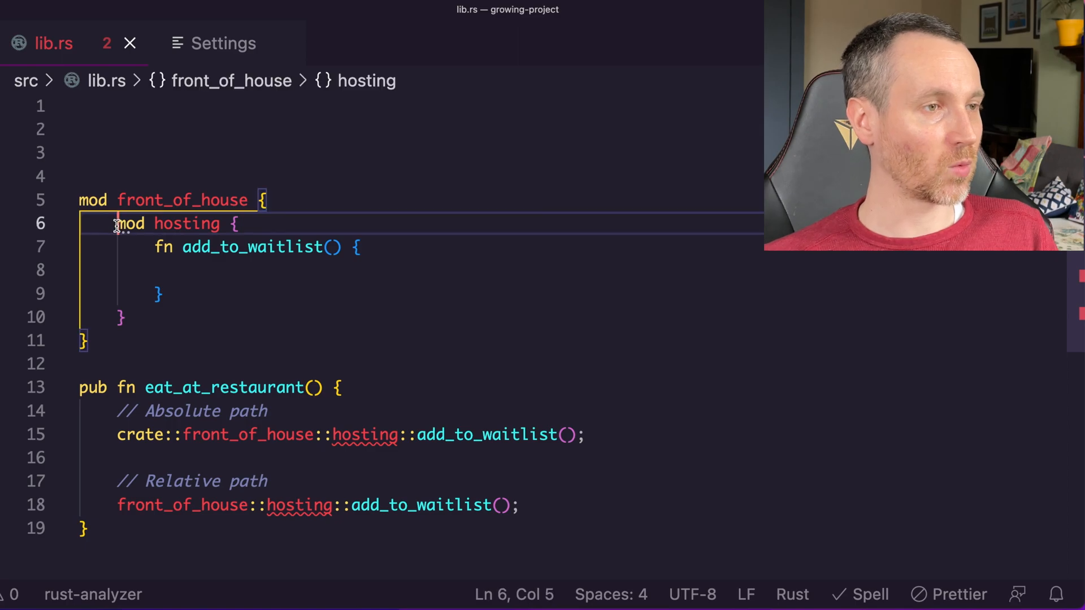
text(pub)
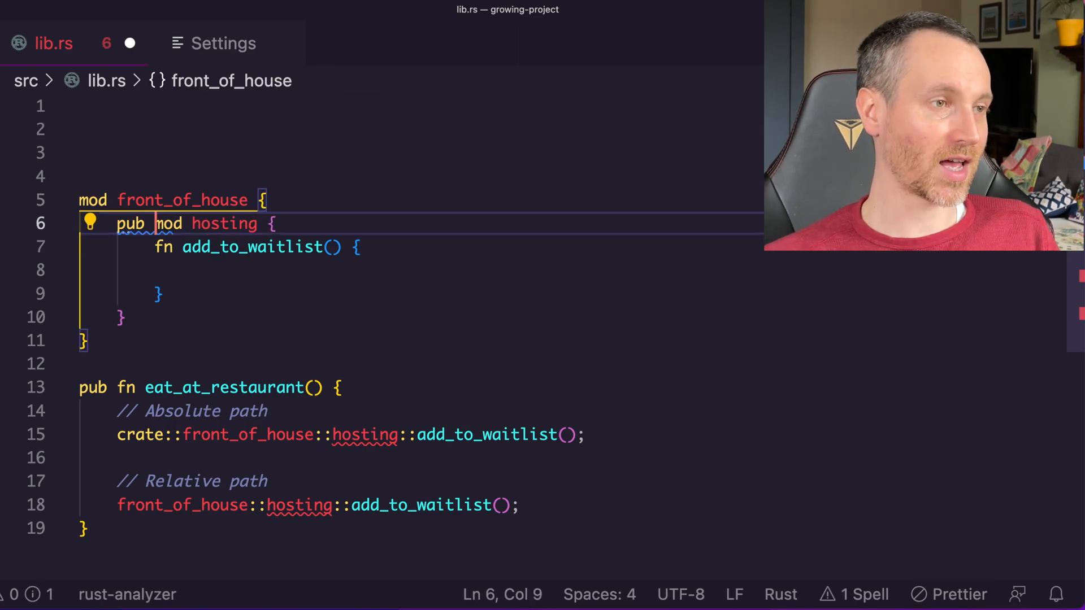
key(cmd+s)
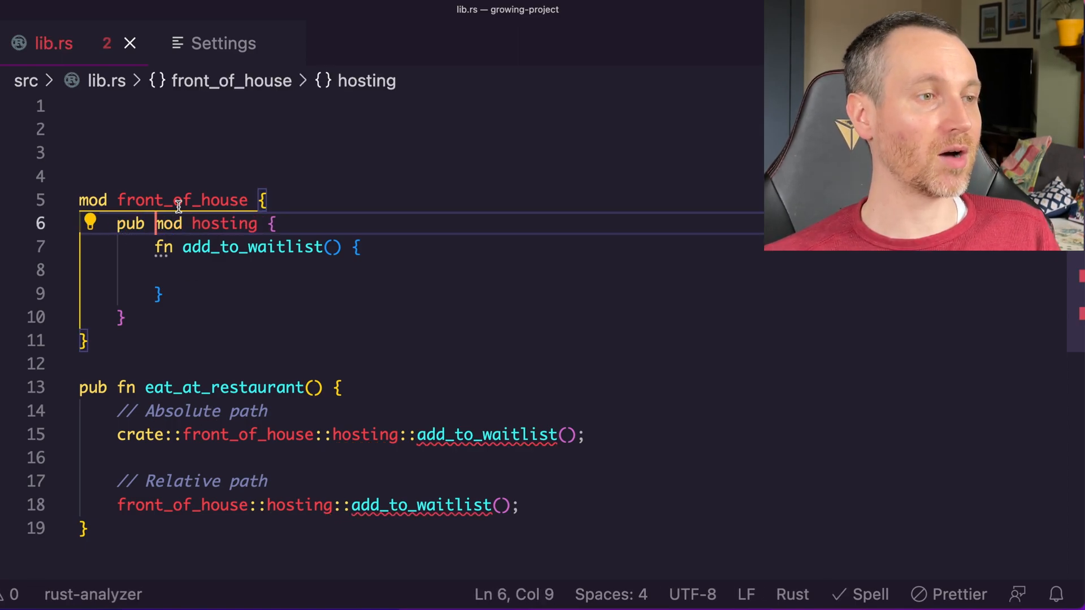
double_click(224, 224)
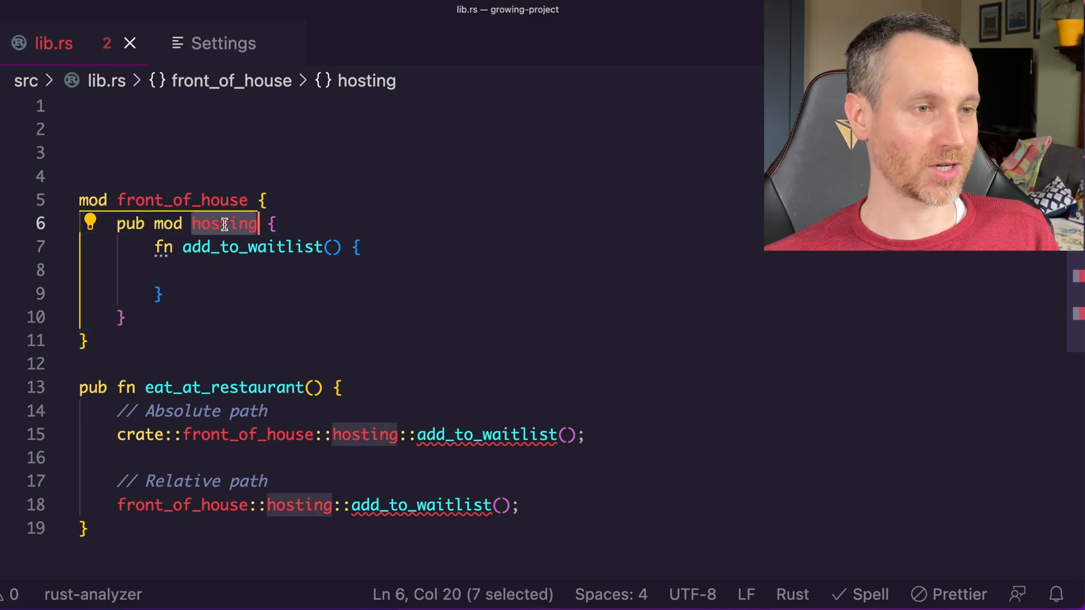
mouse_move(486, 434)
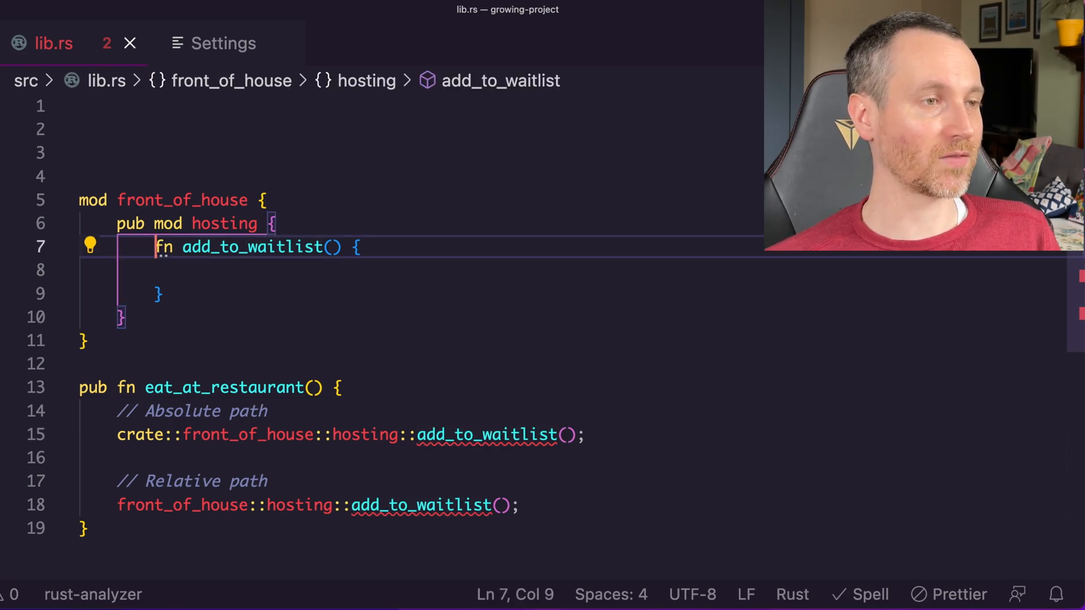
text(pub)
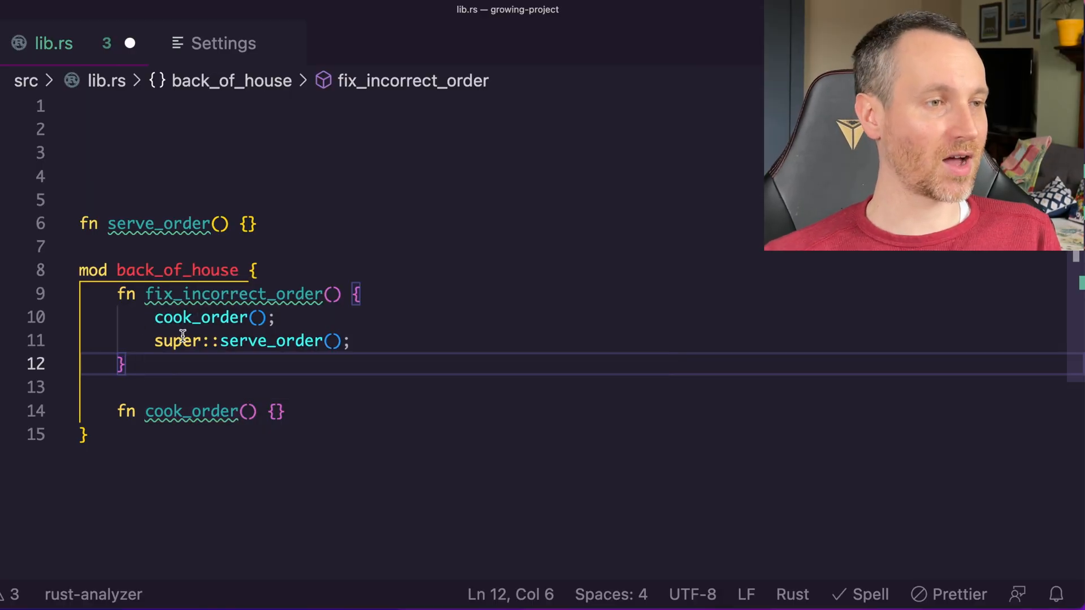
Examine the super::serve_order call before pasting the Breakfast struct example
double_click(177, 340)
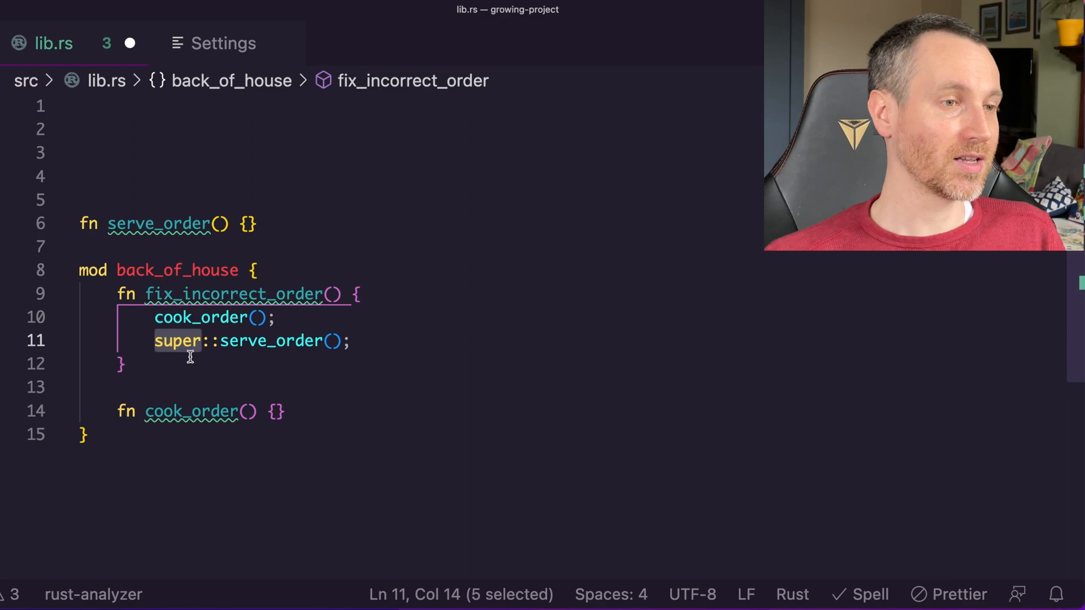
double_click(277, 340)
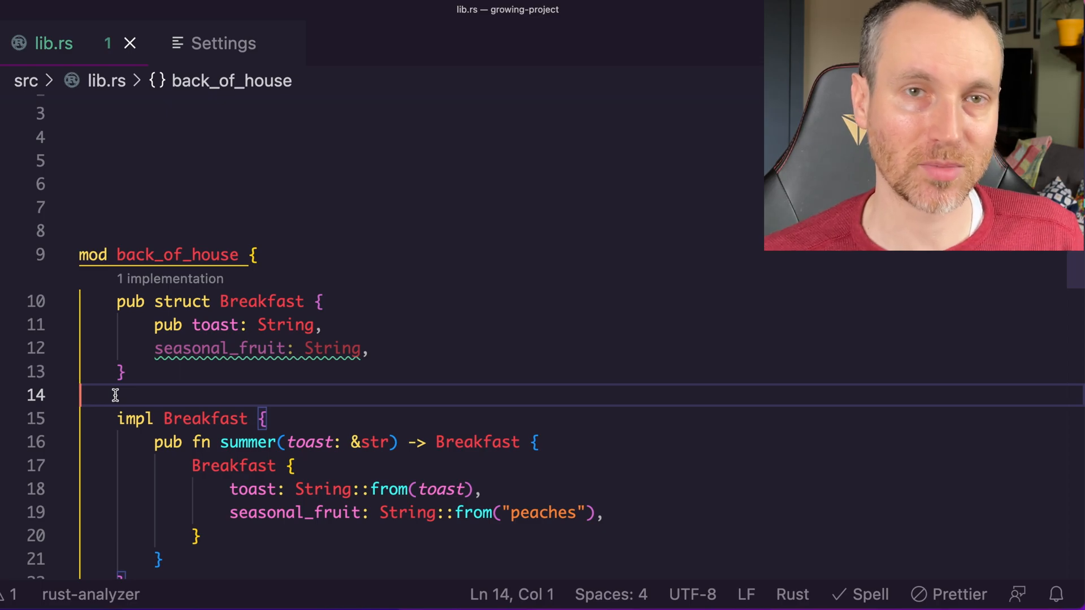
Walk through the Breakfast struct's pub keyword, toast field and back_of_house module name
click(170, 301)
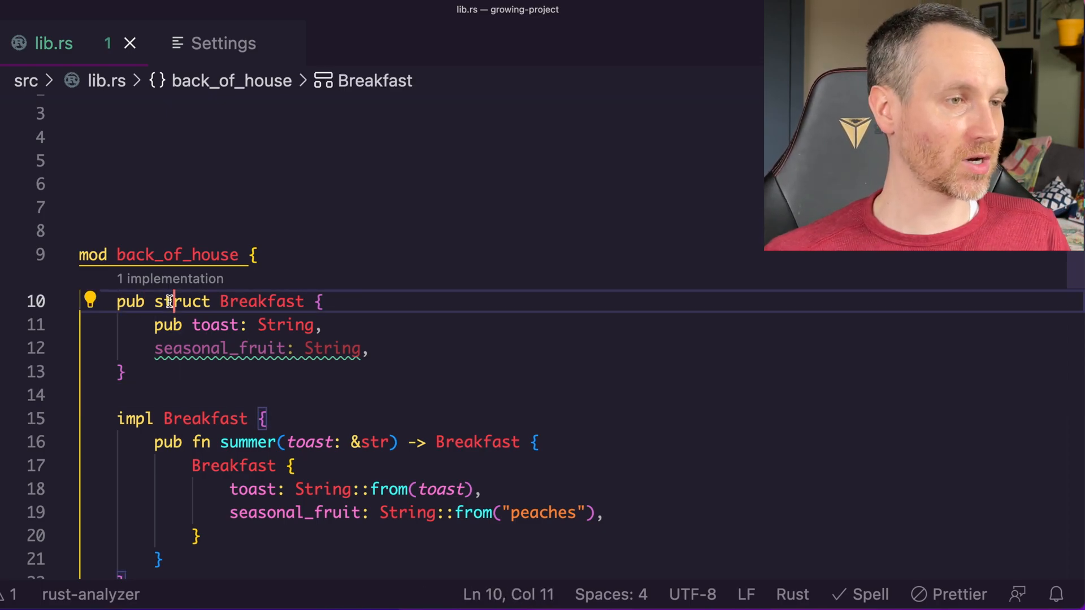
double_click(261, 300)
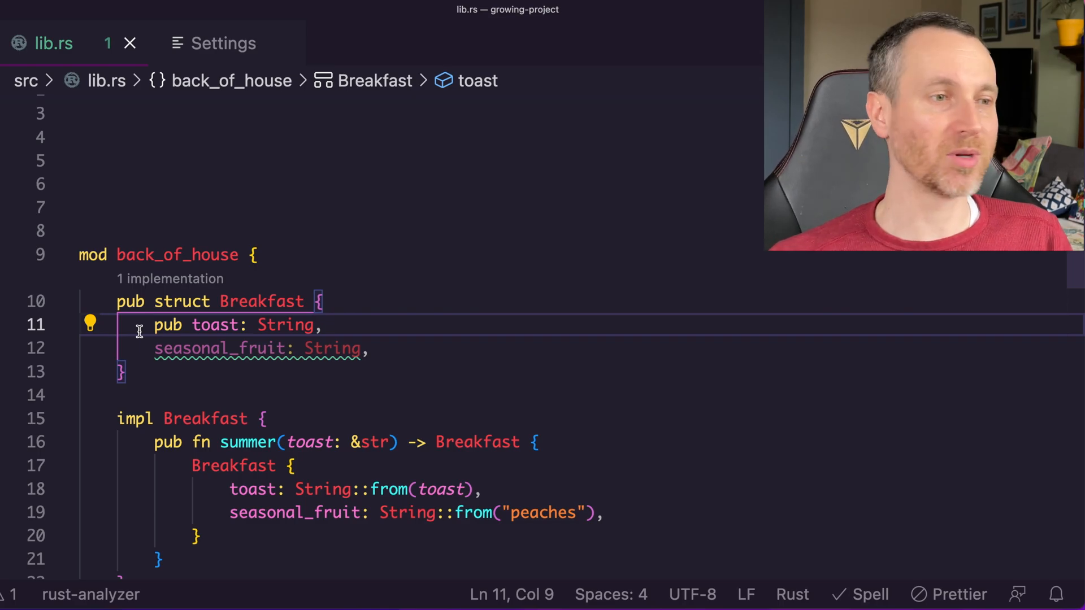
double_click(215, 326)
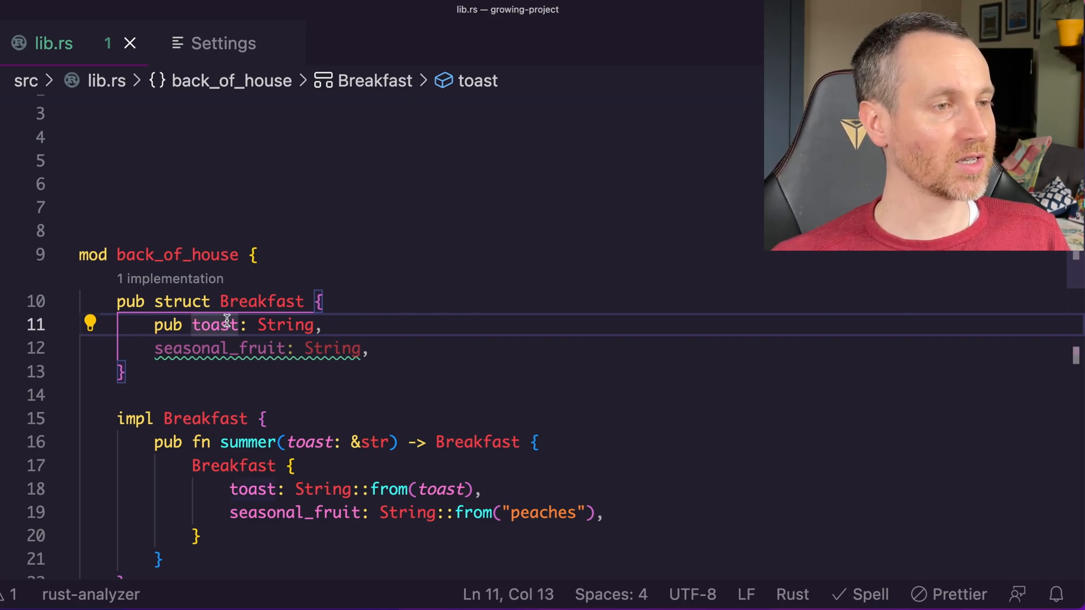
mouse_move(405, 477)
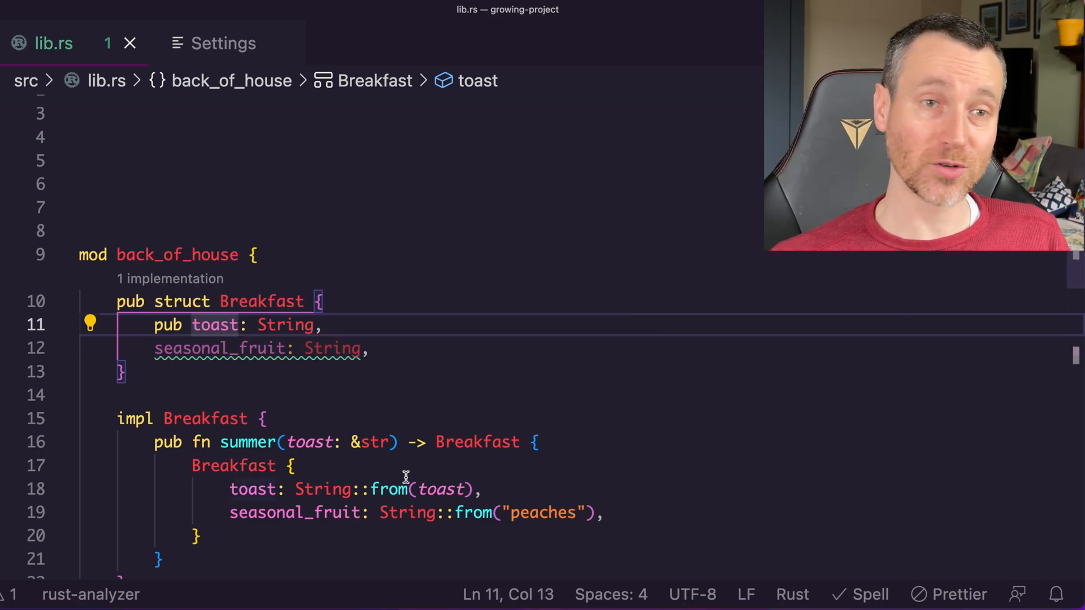
scroll(down, 3)
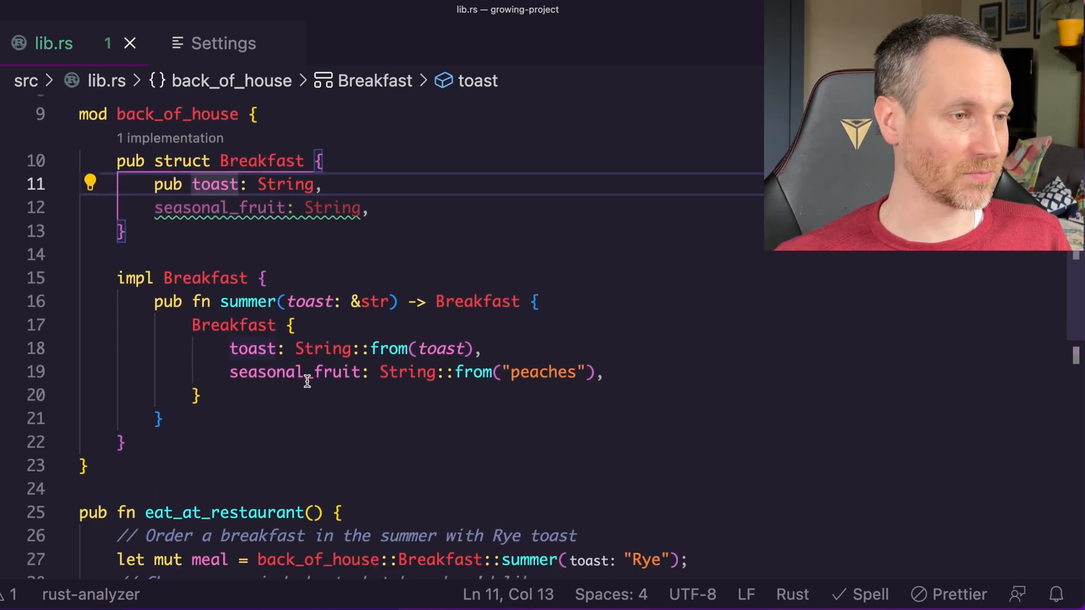
scroll(down, 3)
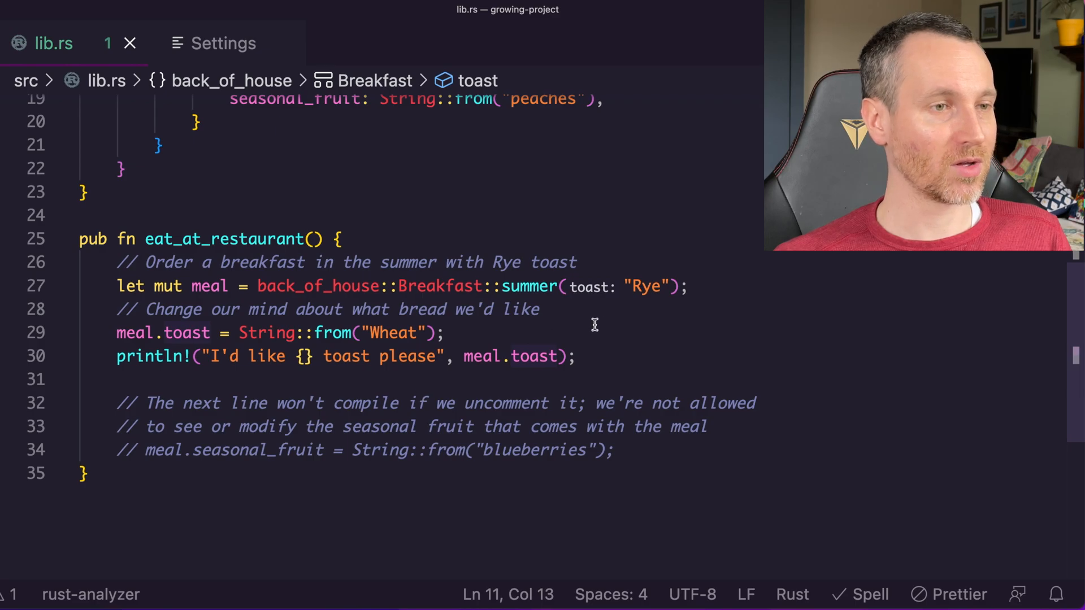
double_click(316, 286)
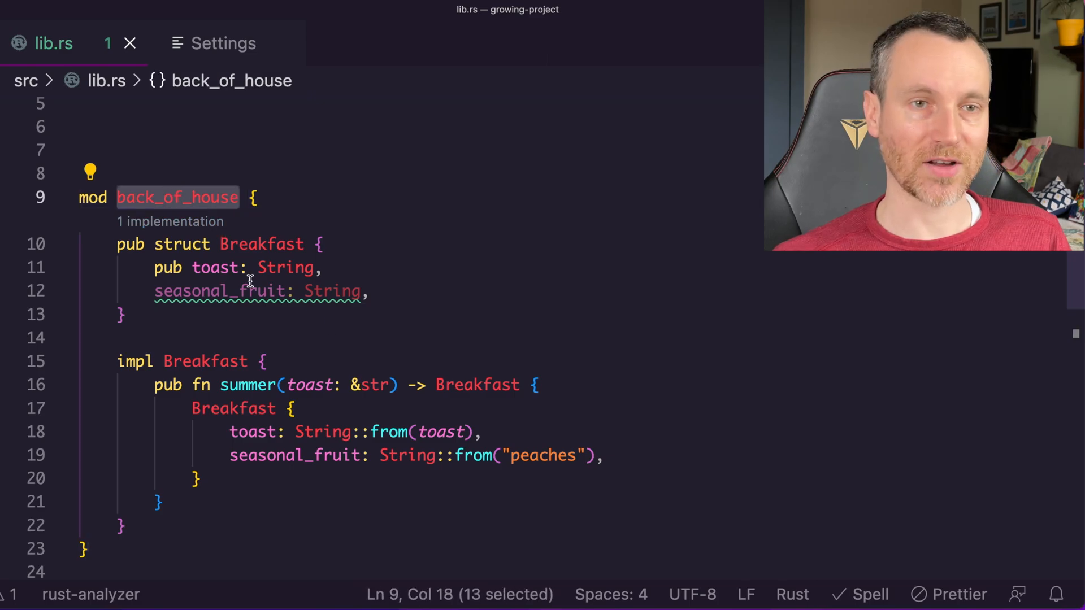
scroll(down, 3)
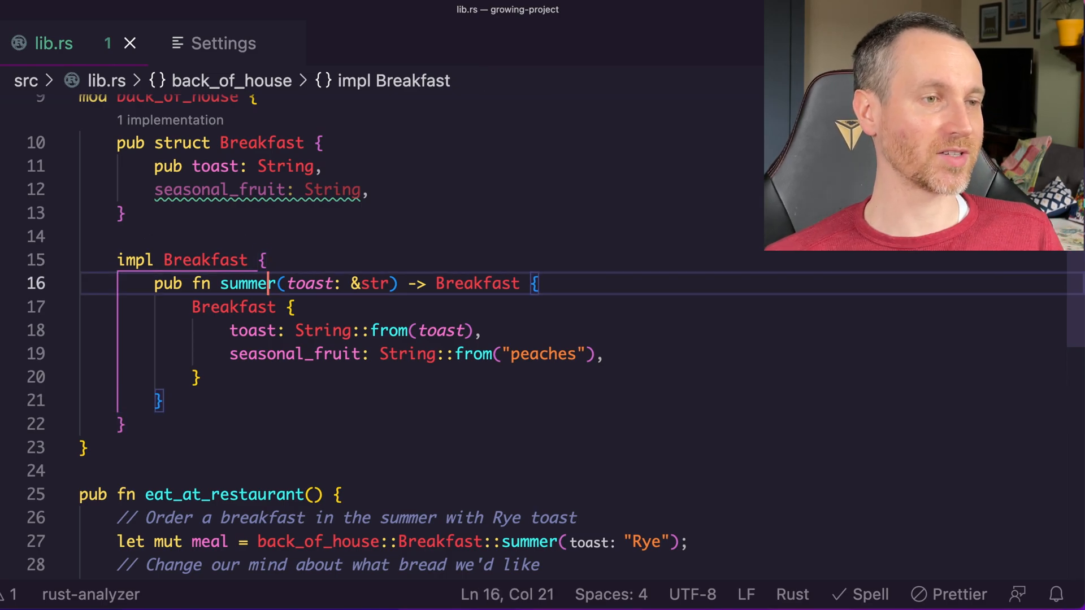
Review the summer constructor lines ahead of swapping in the Appetizer enum example
double_click(248, 283)
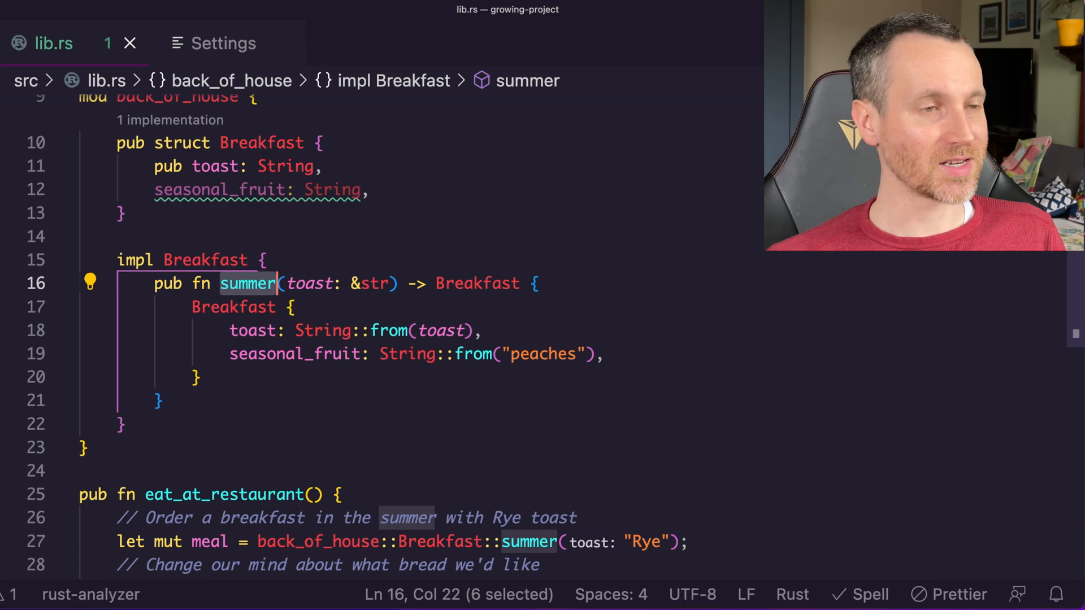
mouse_move(538, 265)
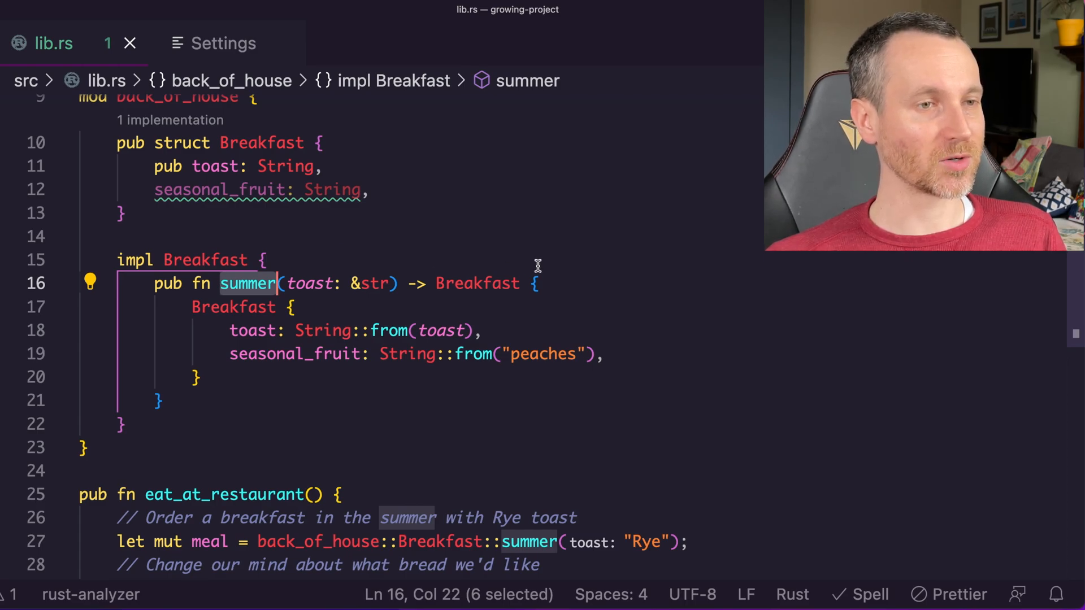
mouse_move(544, 354)
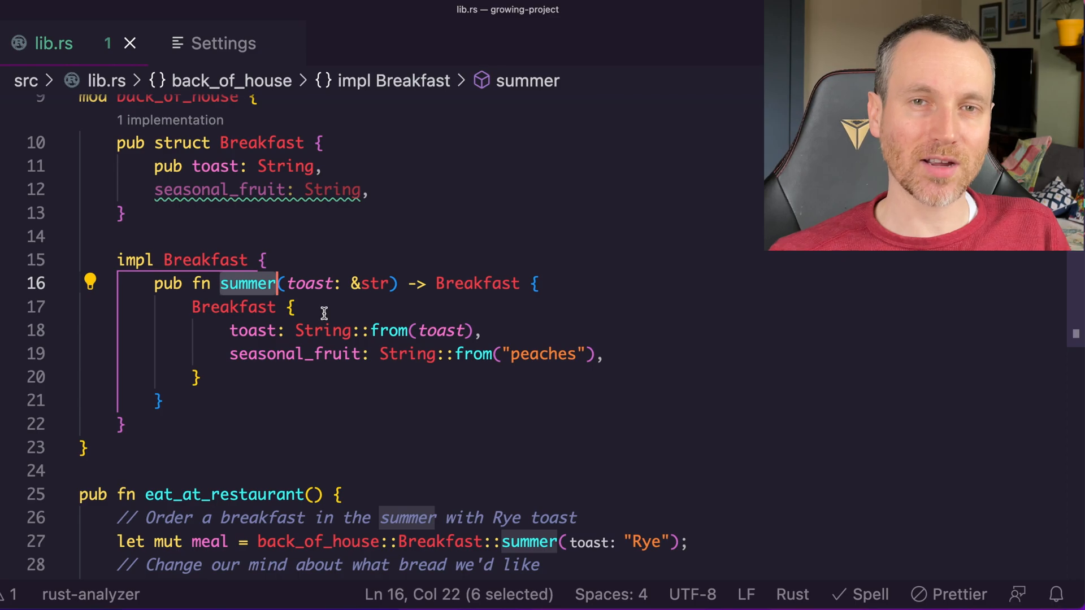
double_click(251, 330)
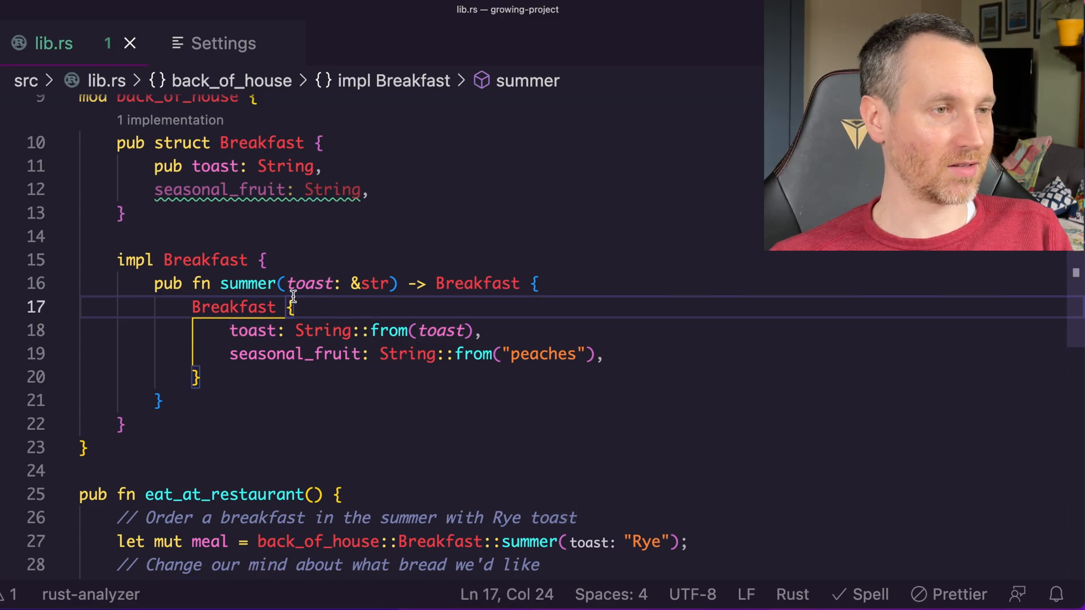
mouse_move(390, 330)
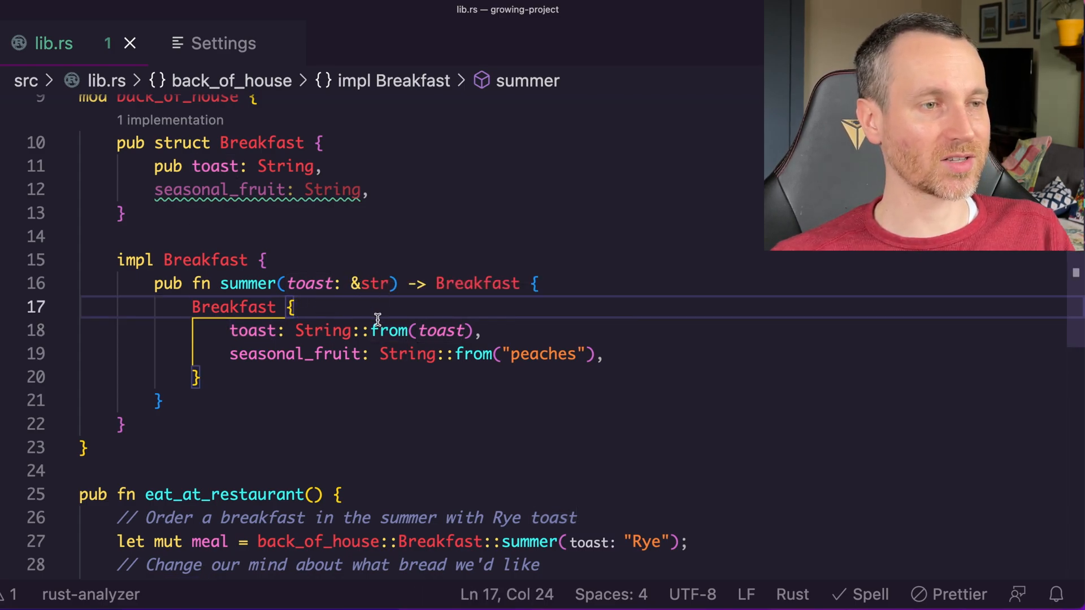
double_click(320, 330)
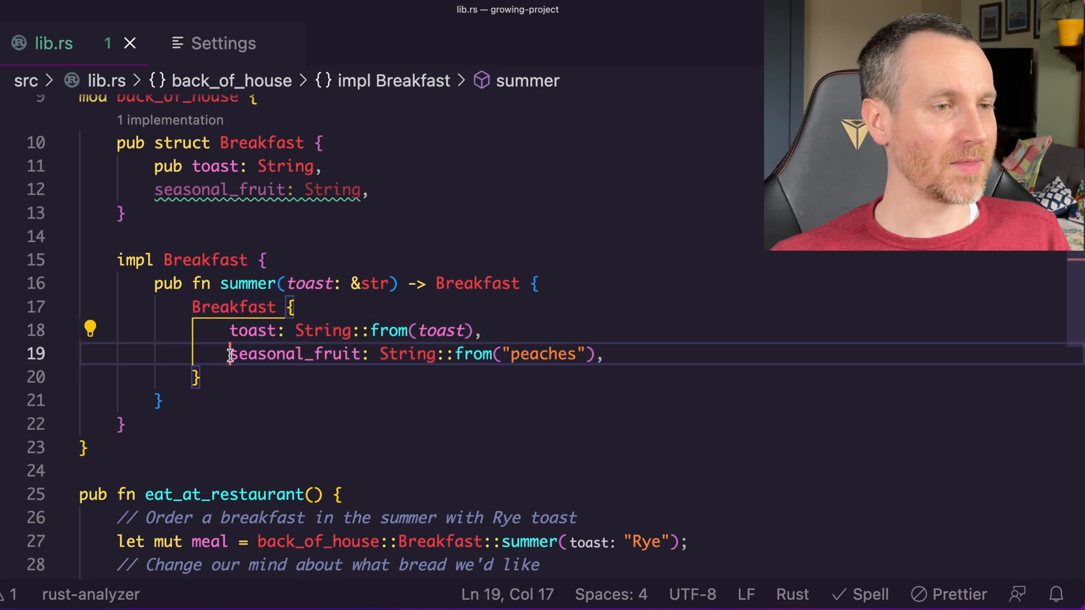
double_click(295, 354)
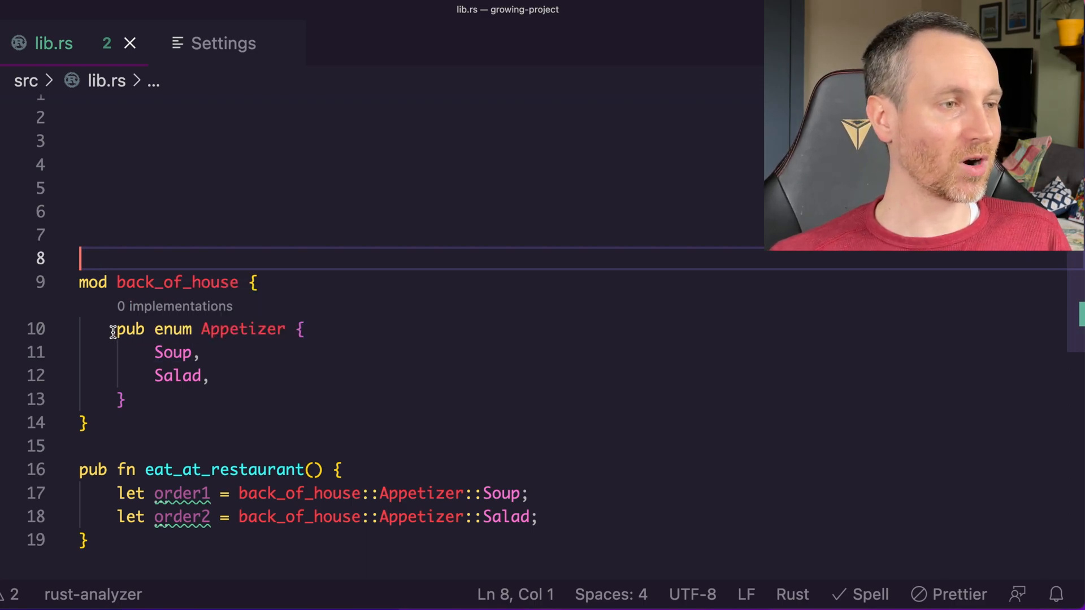
double_click(129, 328)
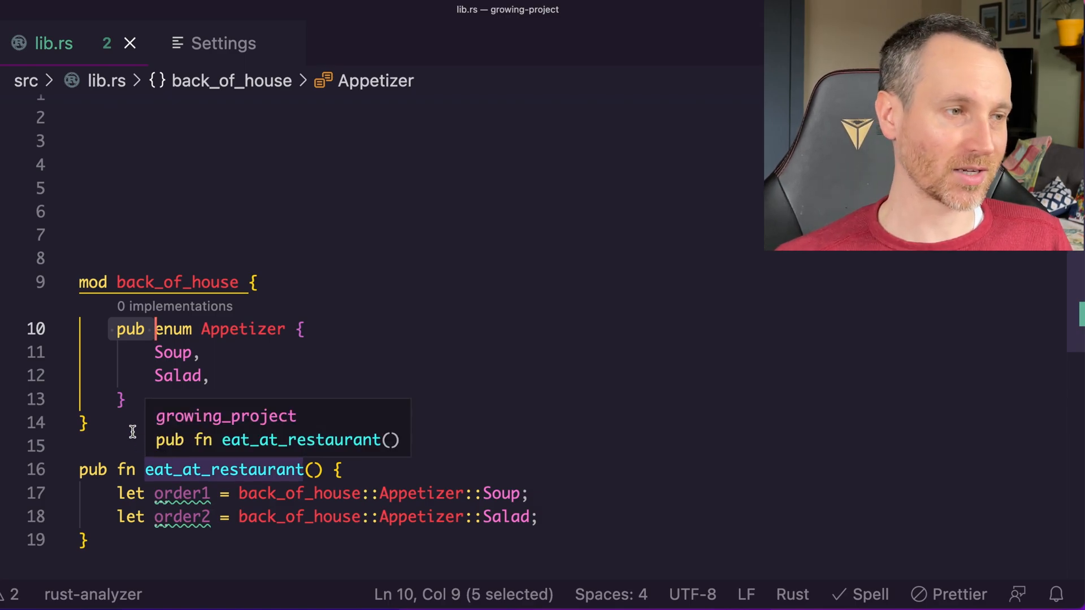
click(123, 401)
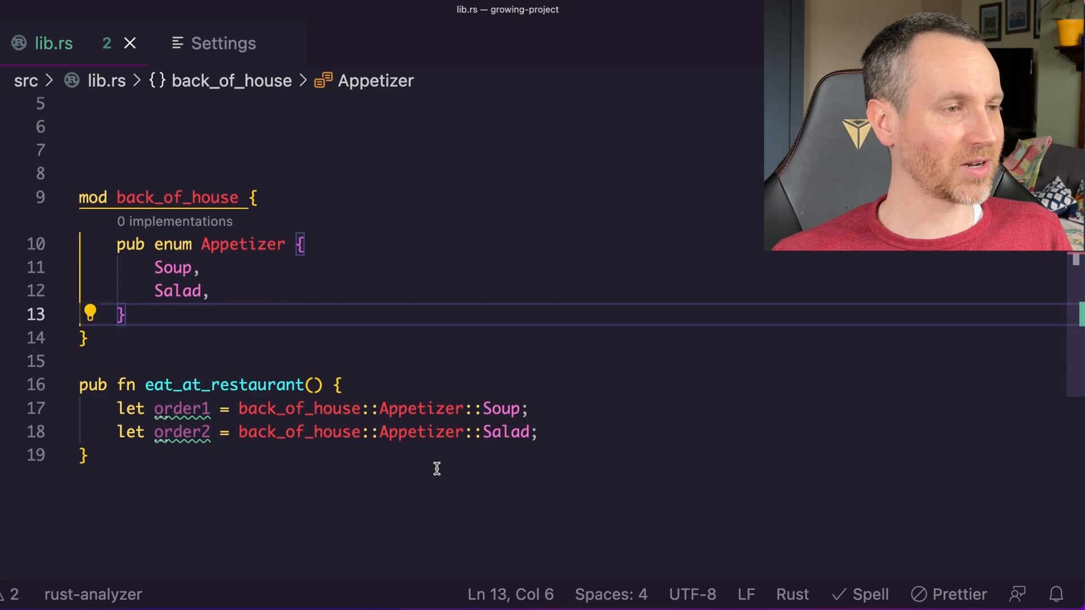
click(493, 408)
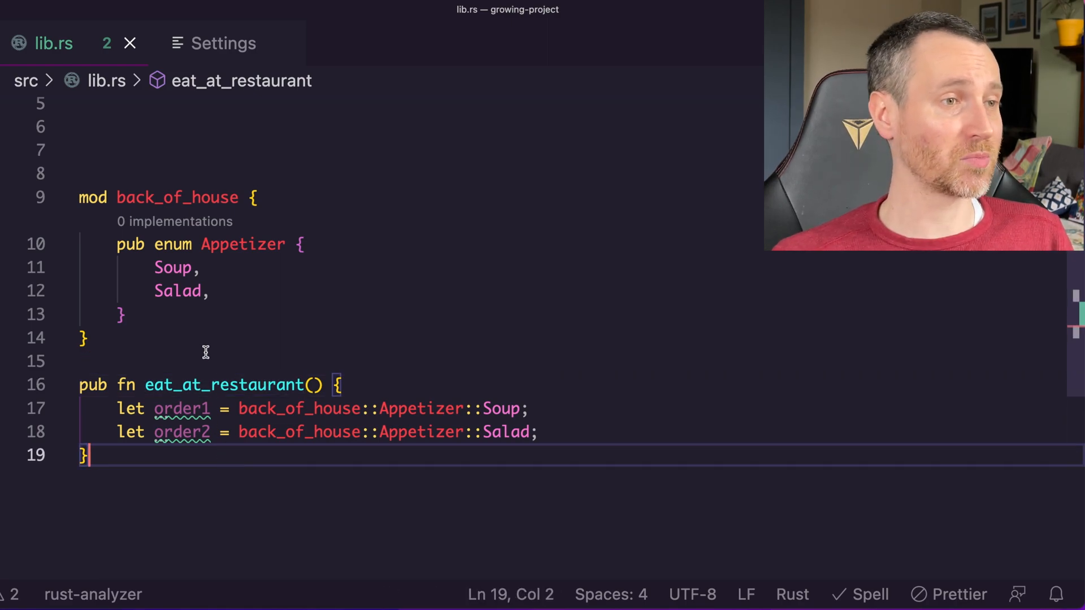
double_click(172, 244)
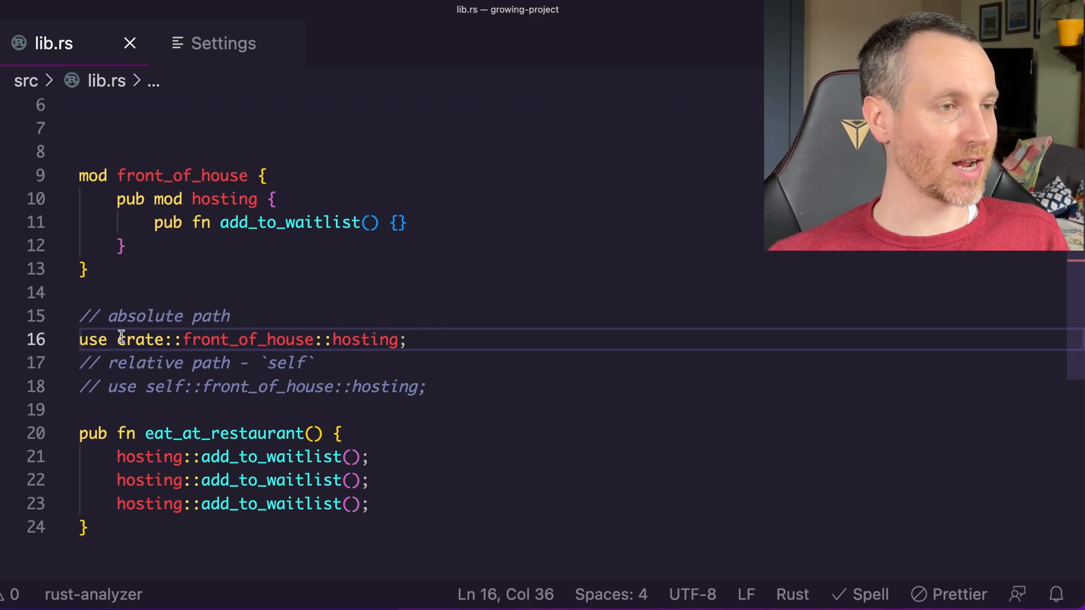
Select the use crate::front_of_house::hosting import line in lib.rs
drag(118, 339, 390, 339)
text(mod Ricky {)
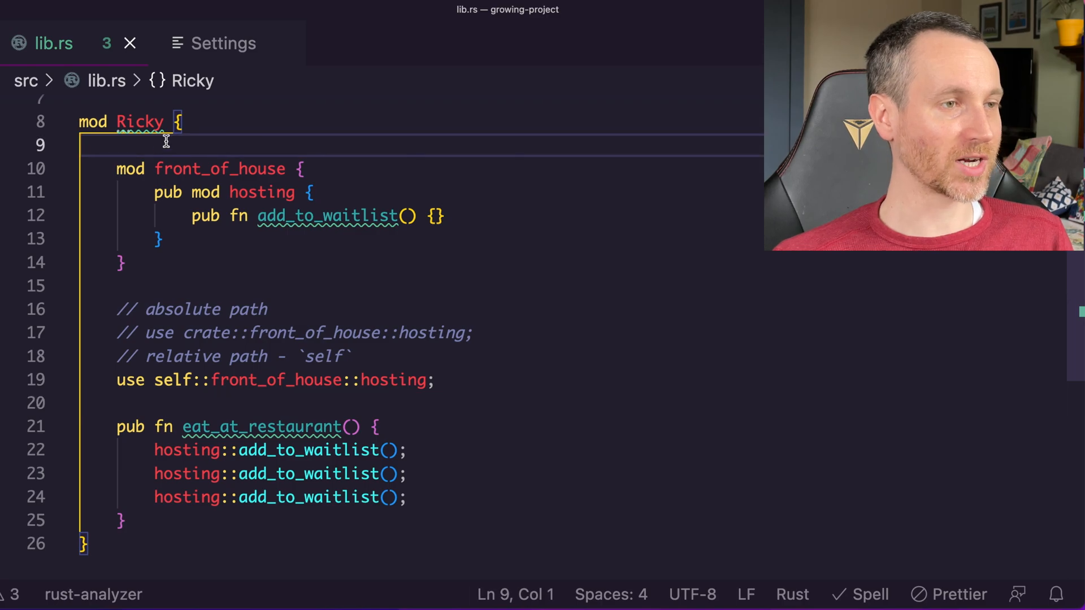
Switch the hosting import to the self:: relative path inside the wrapping module
double_click(167, 380)
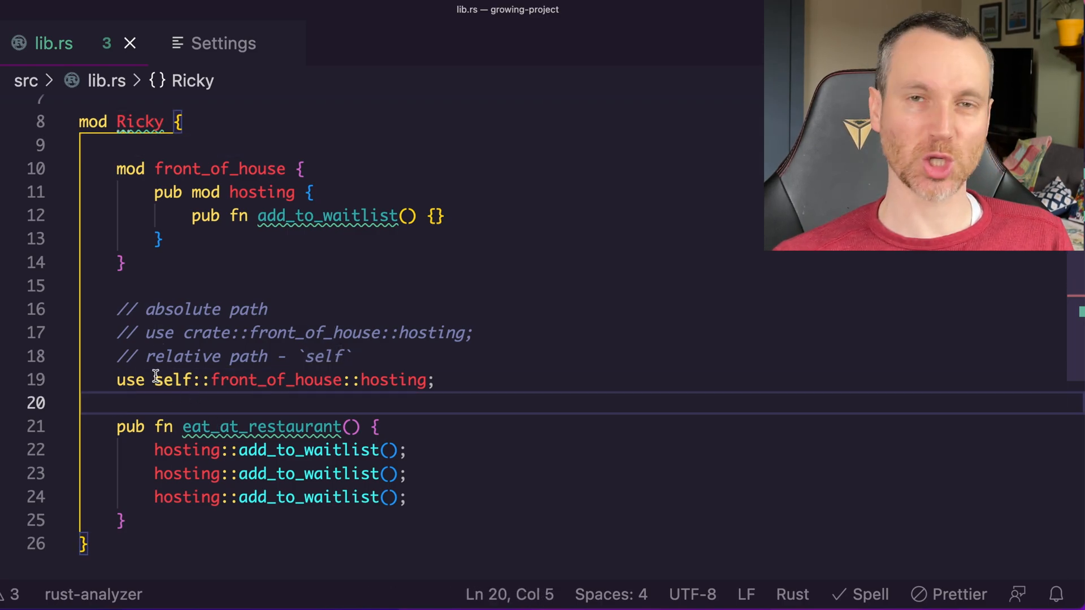
double_click(172, 379)
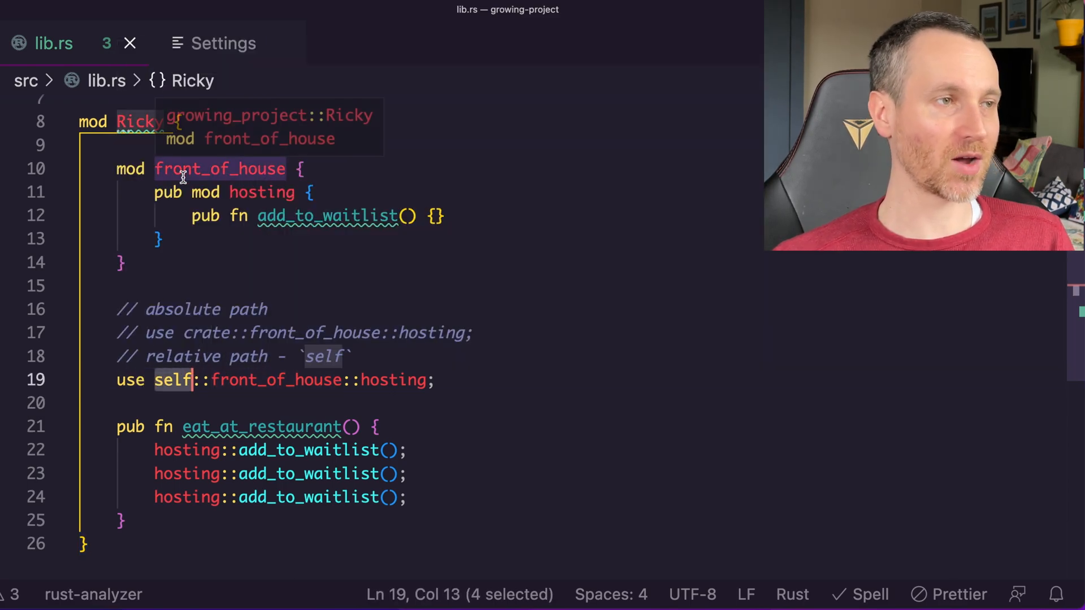
double_click(221, 168)
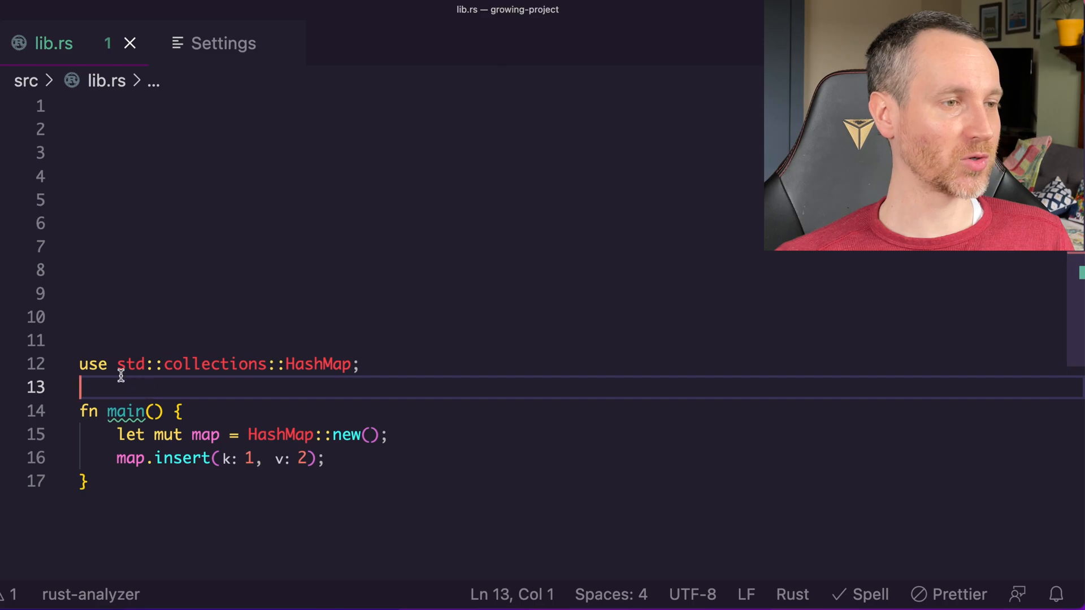
Highlight HashMap's uses and the map.insert(1, 2) call in main
double_click(129, 365)
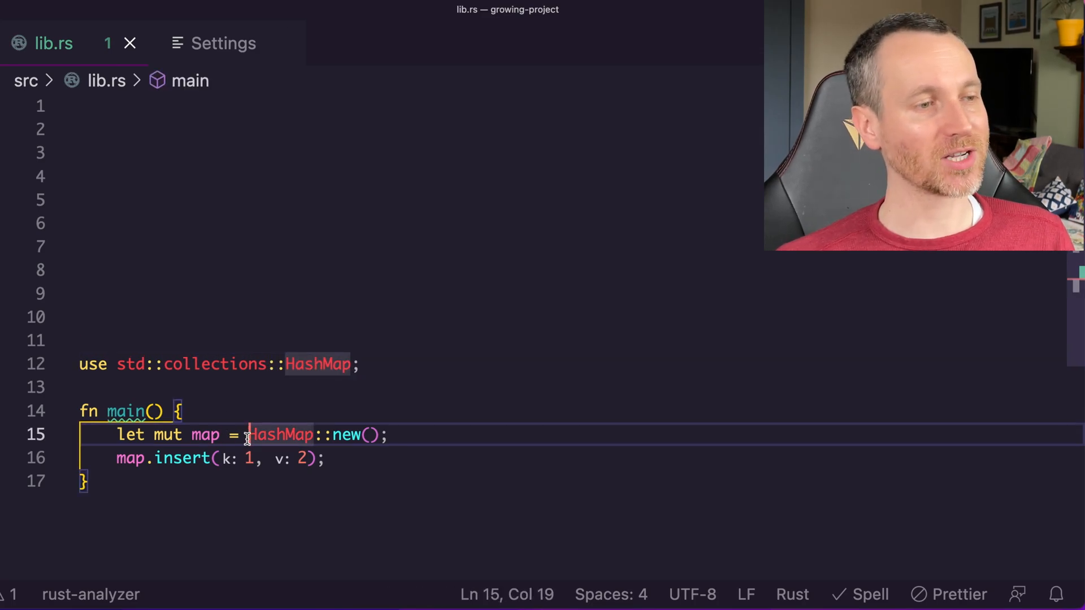
double_click(280, 434)
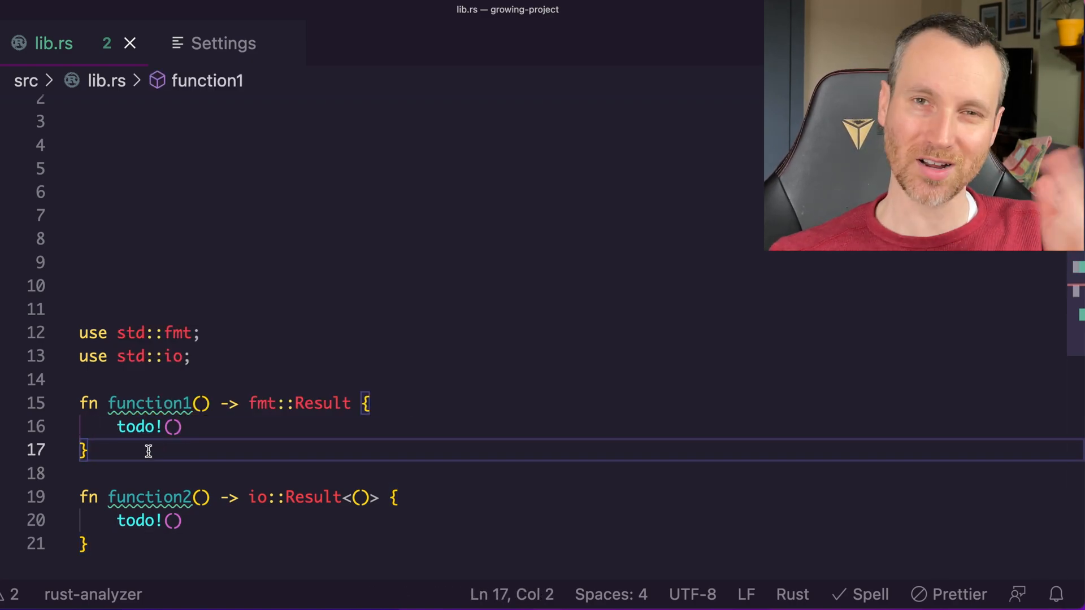
Edit the use line so io's Result is imported as IoResult
click(195, 356)
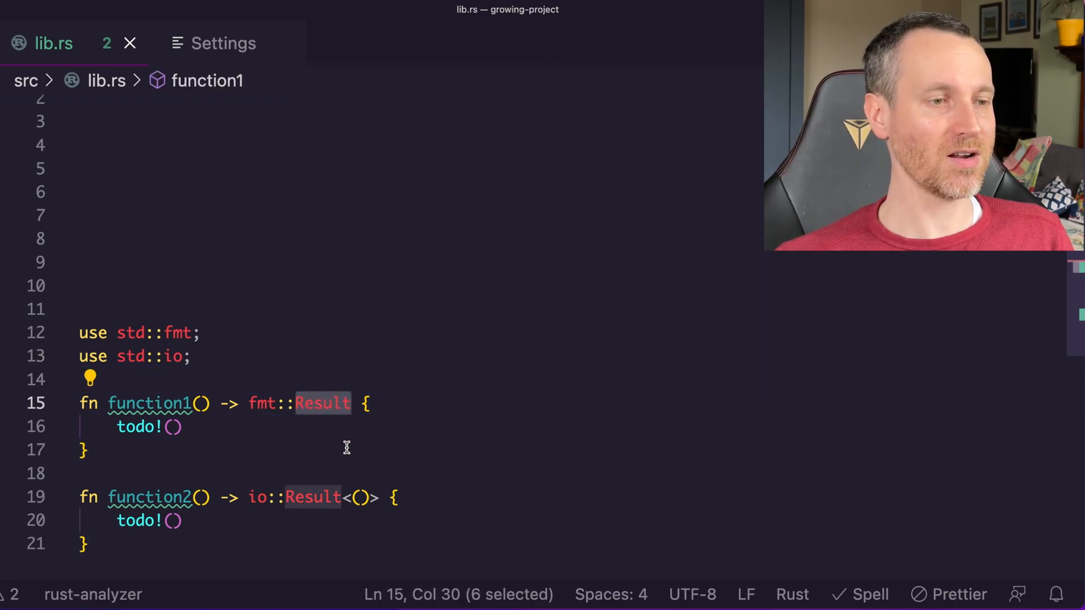
mouse_move(280, 421)
text(::Result as IoResult)
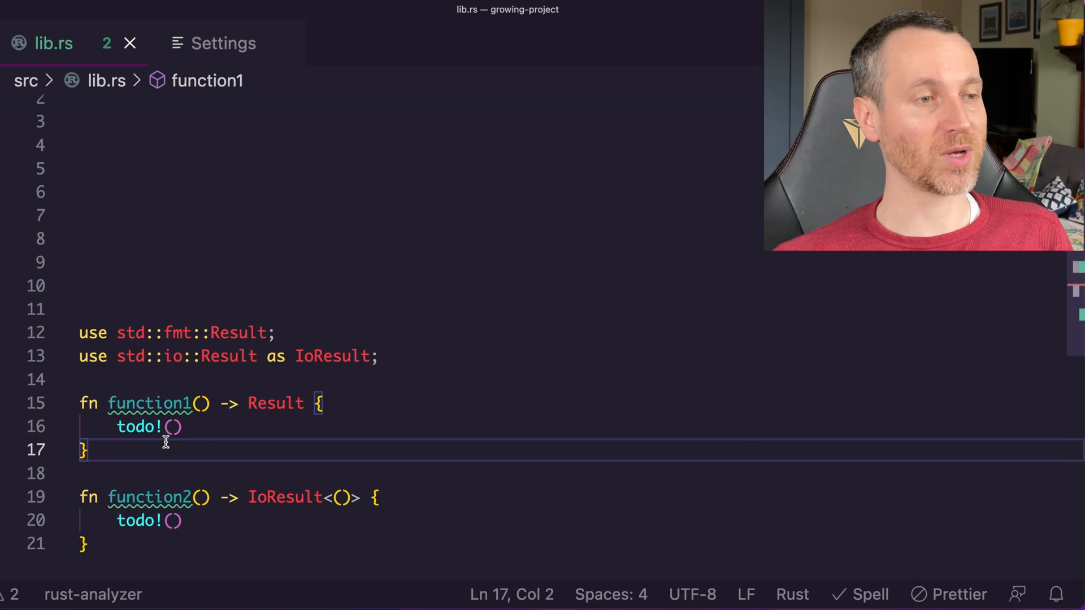
double_click(273, 356)
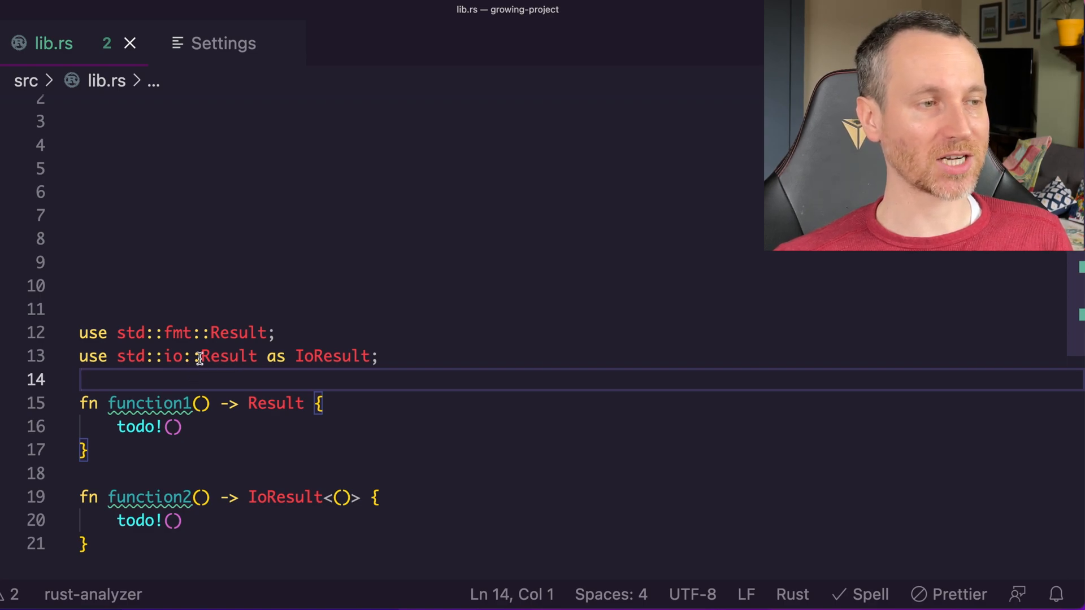
double_click(229, 356)
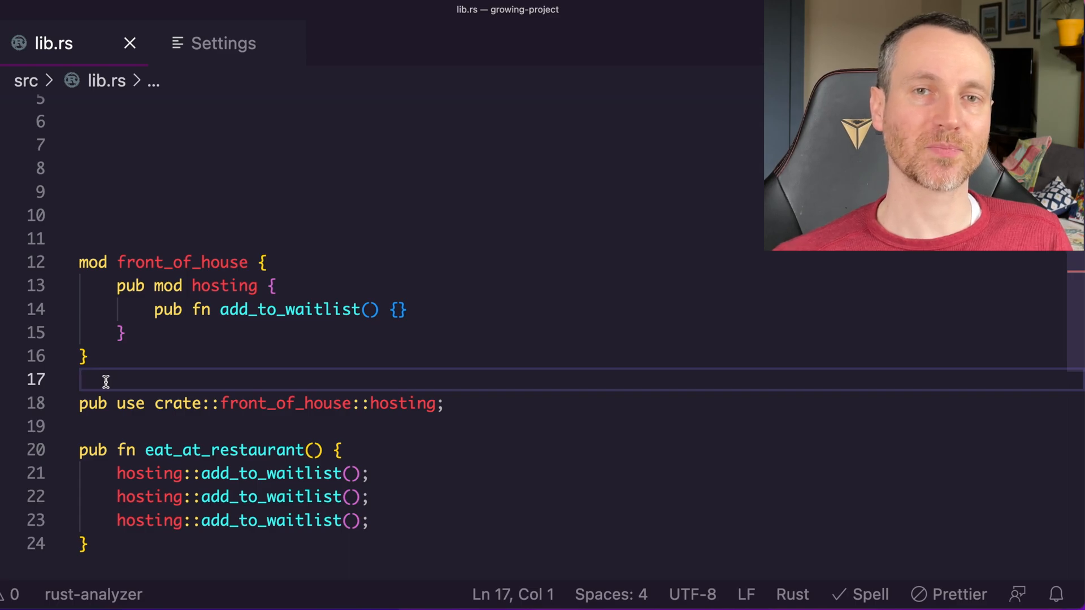
Highlight front_of_house, hosting and the crate::front_of_house::hosting re-export path to trace their uses
click(128, 403)
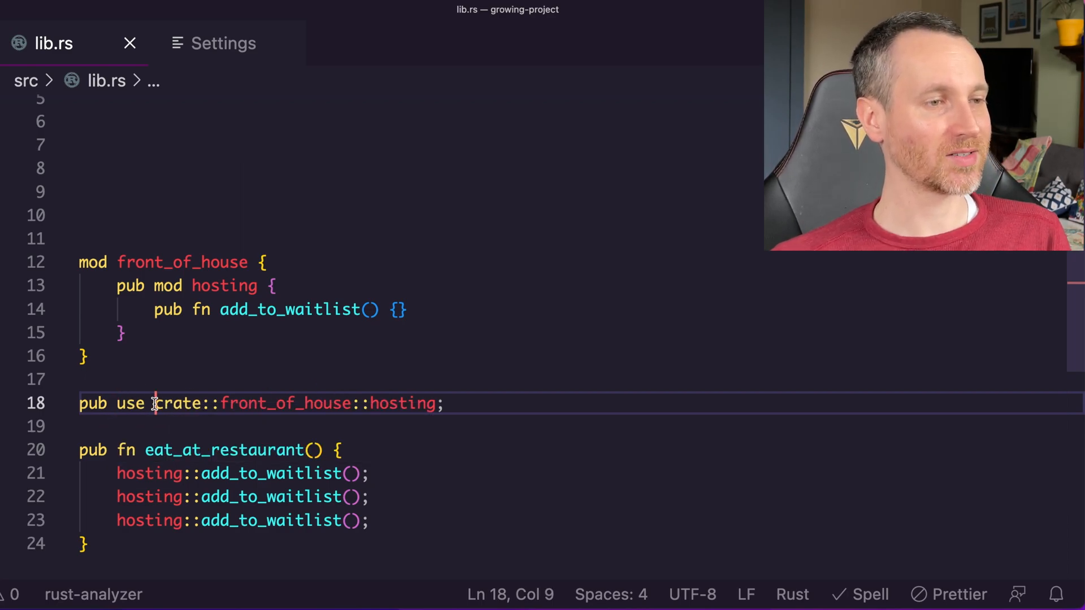
double_click(284, 404)
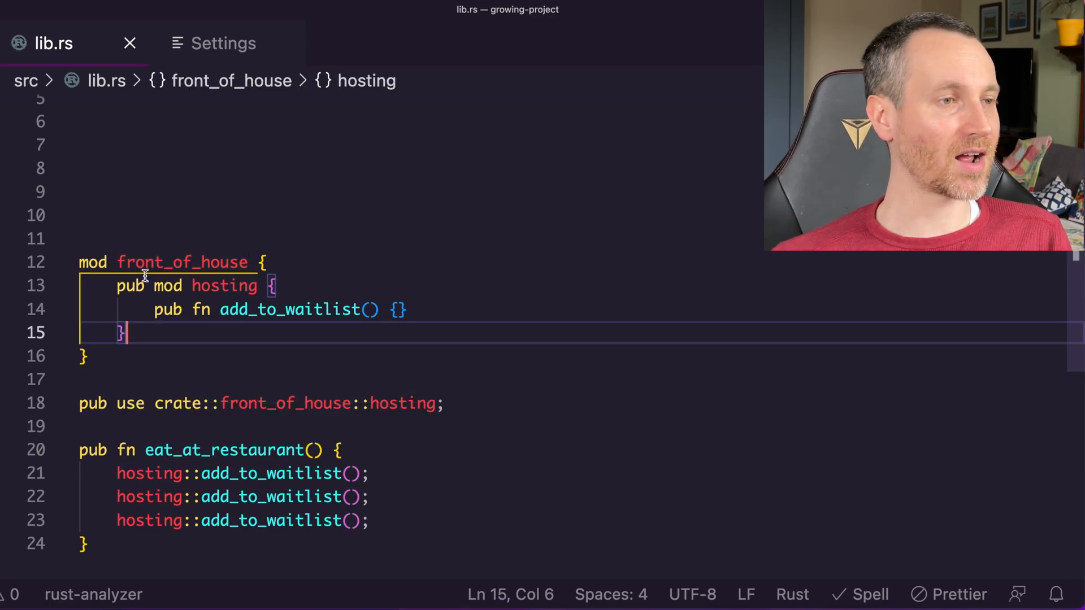
double_click(183, 262)
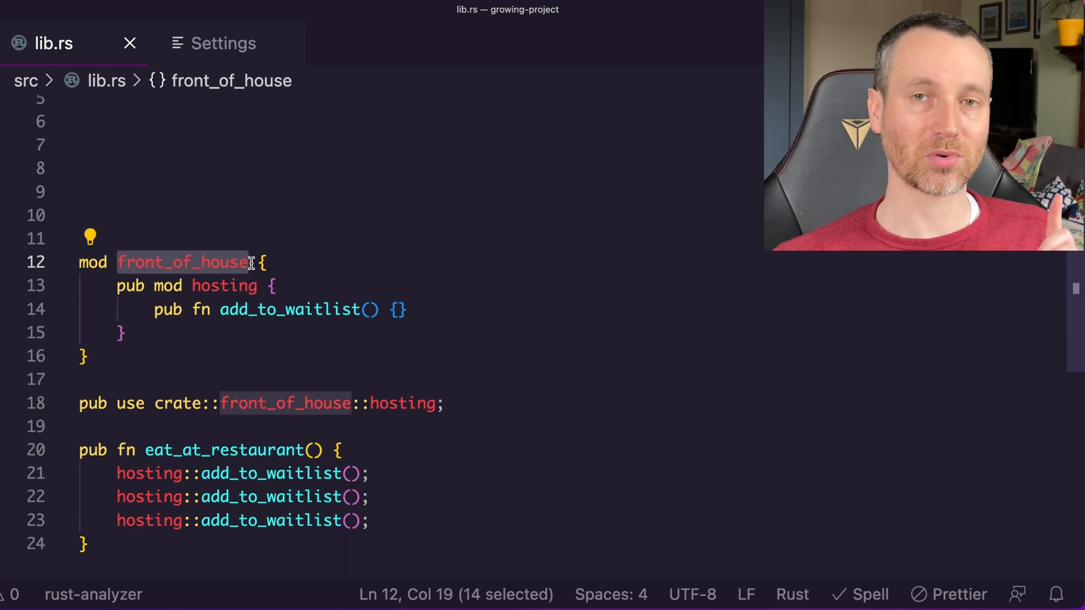
double_click(224, 286)
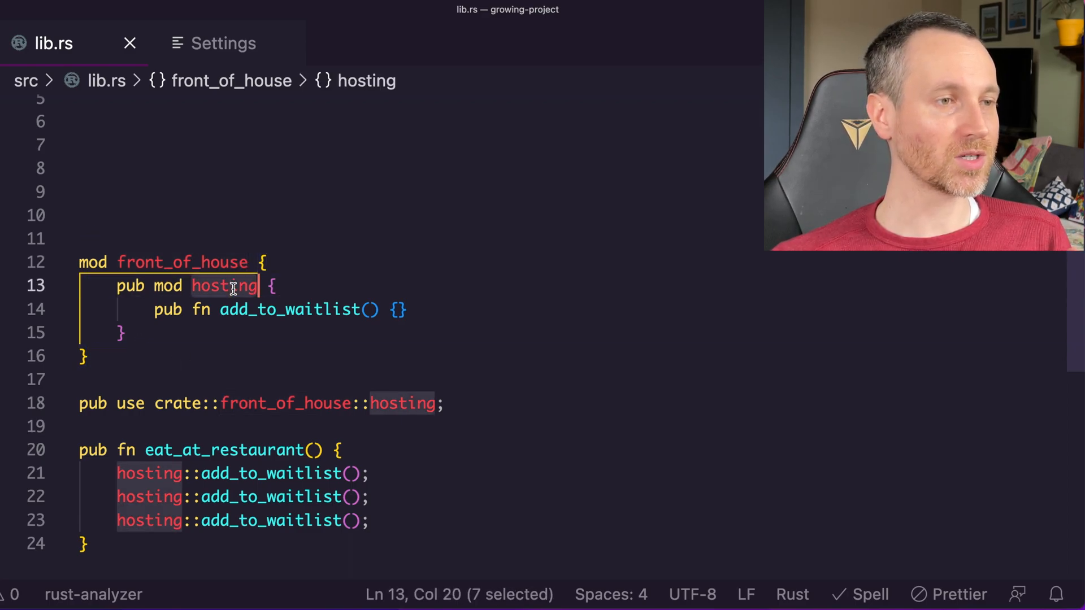
click(448, 403)
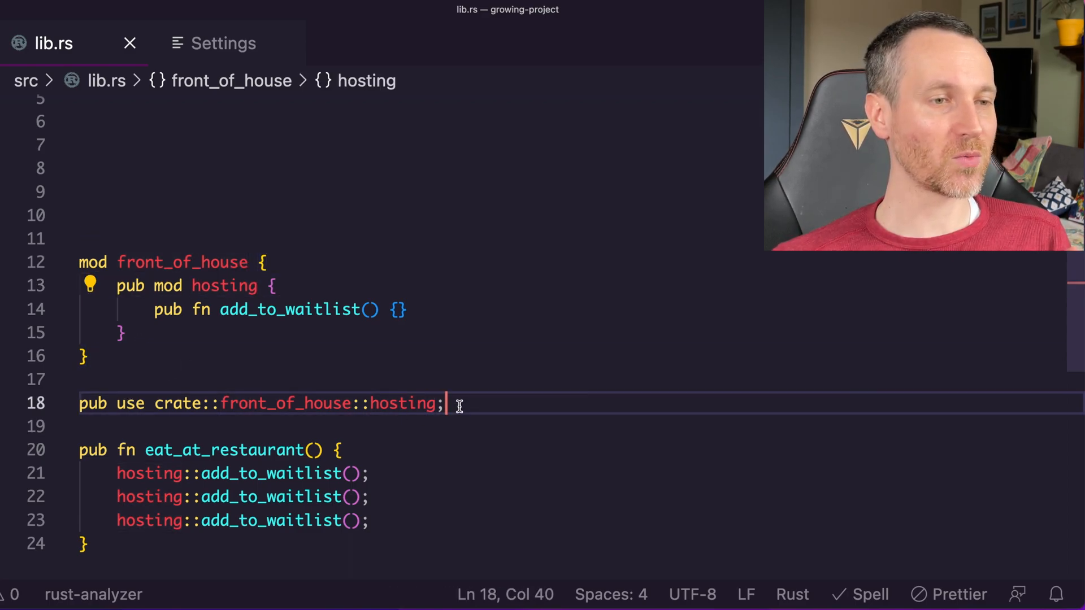
drag(220, 403, 443, 403)
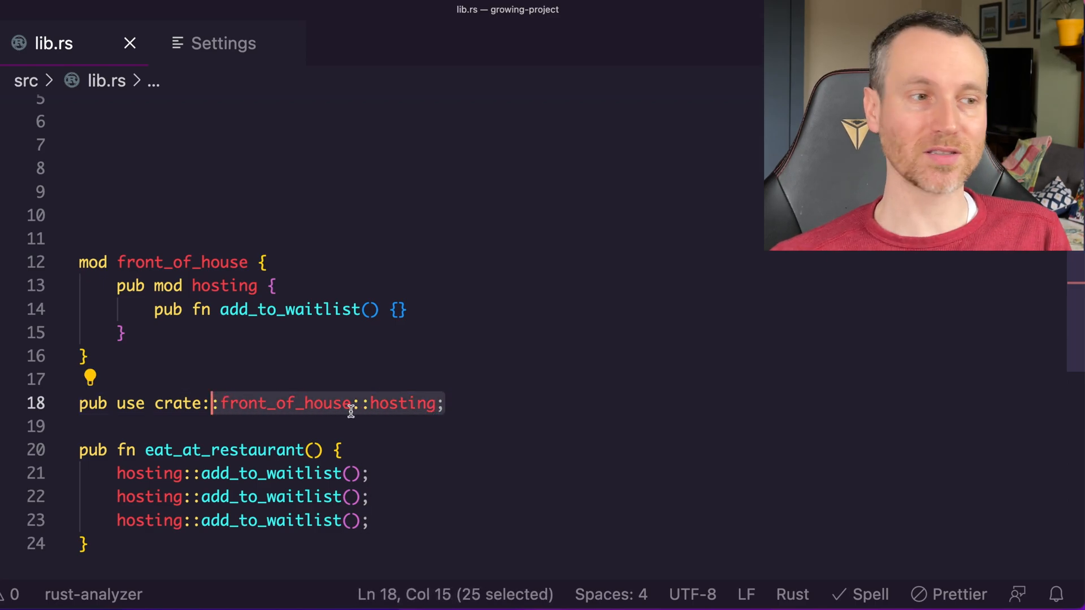
click(453, 403)
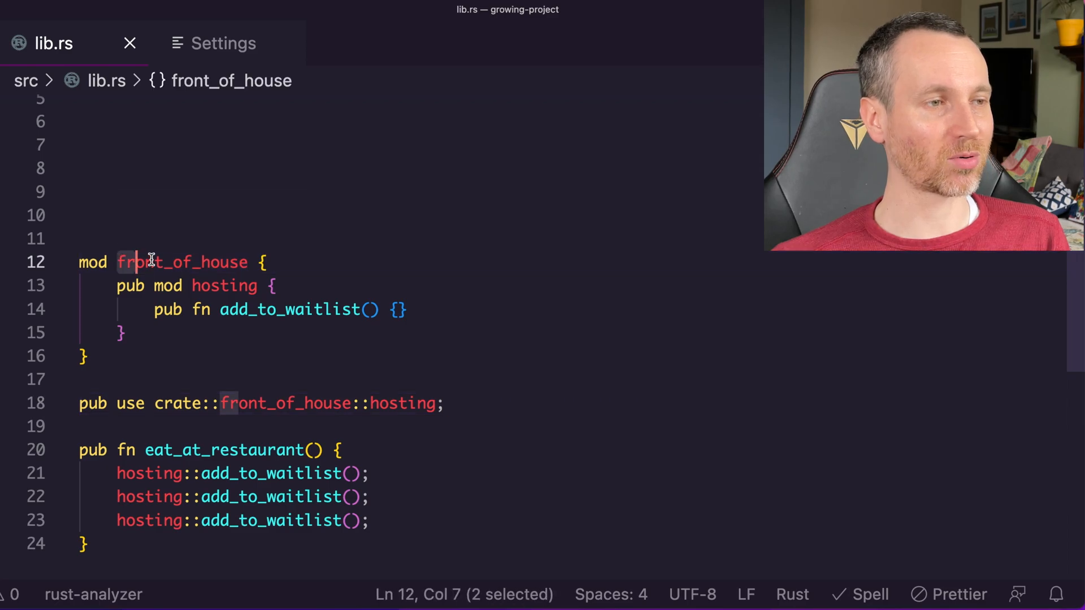
click(234, 43)
text(use std::collections::*;)
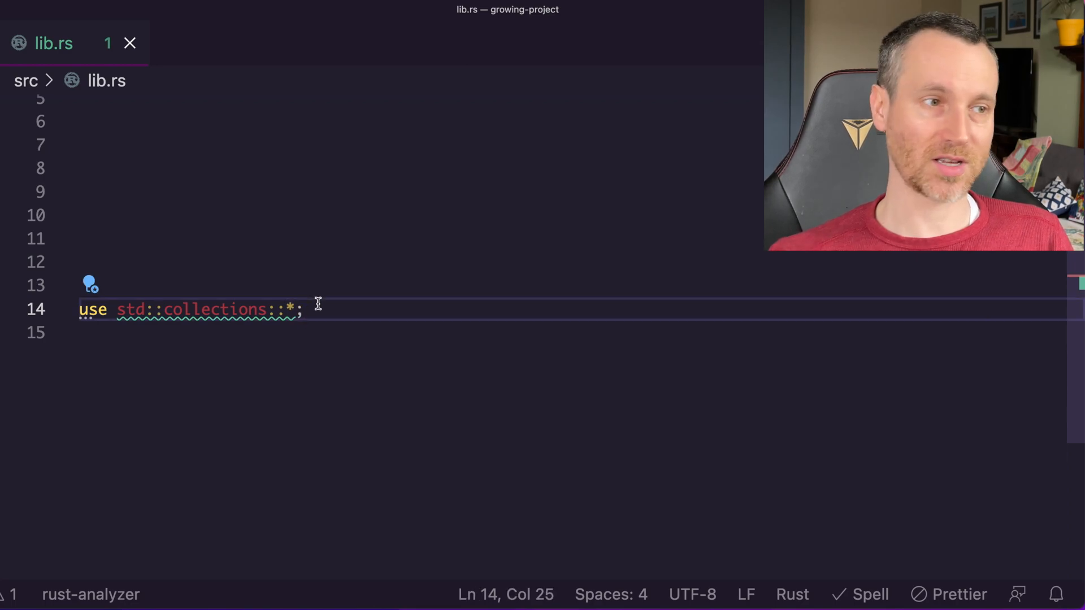
mouse_move(264, 330)
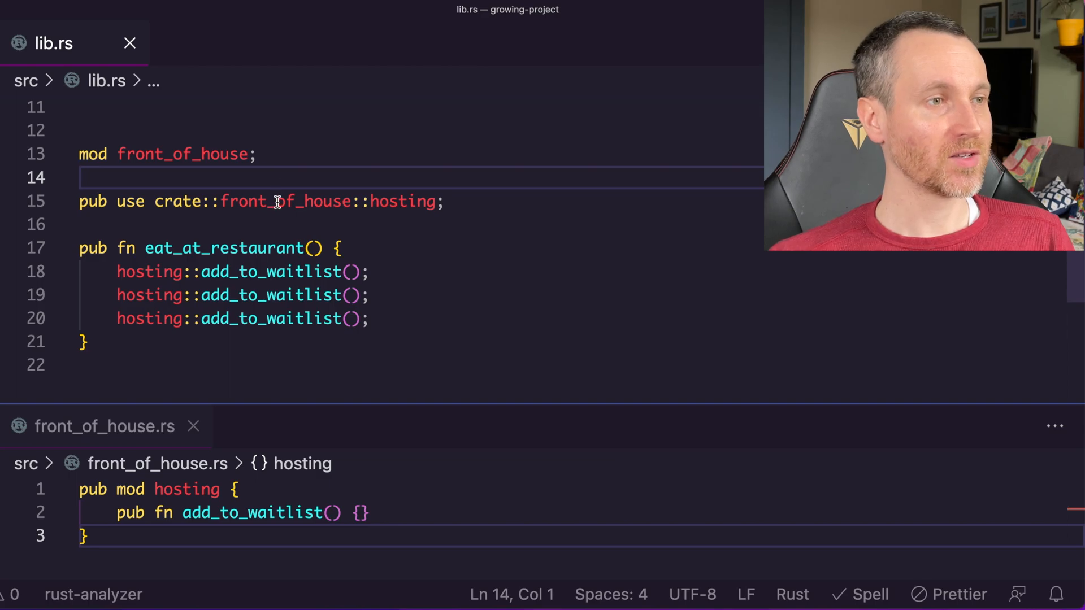
Keep front_of_house.rs, now holding the hosting module, open for editing
double_click(182, 153)
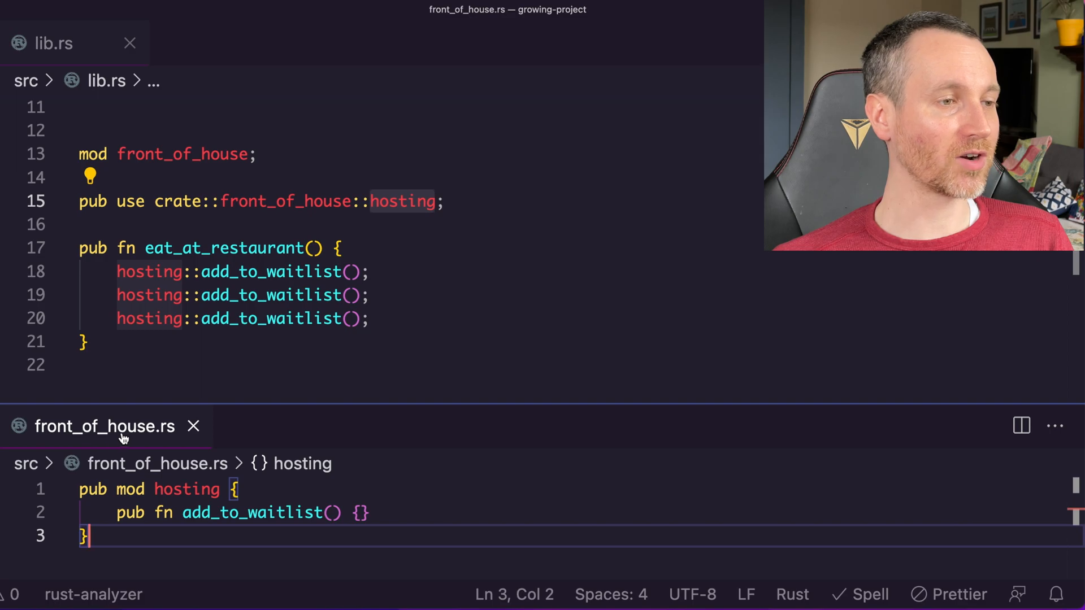
mouse_move(236, 418)
text(pub mod hosting;)
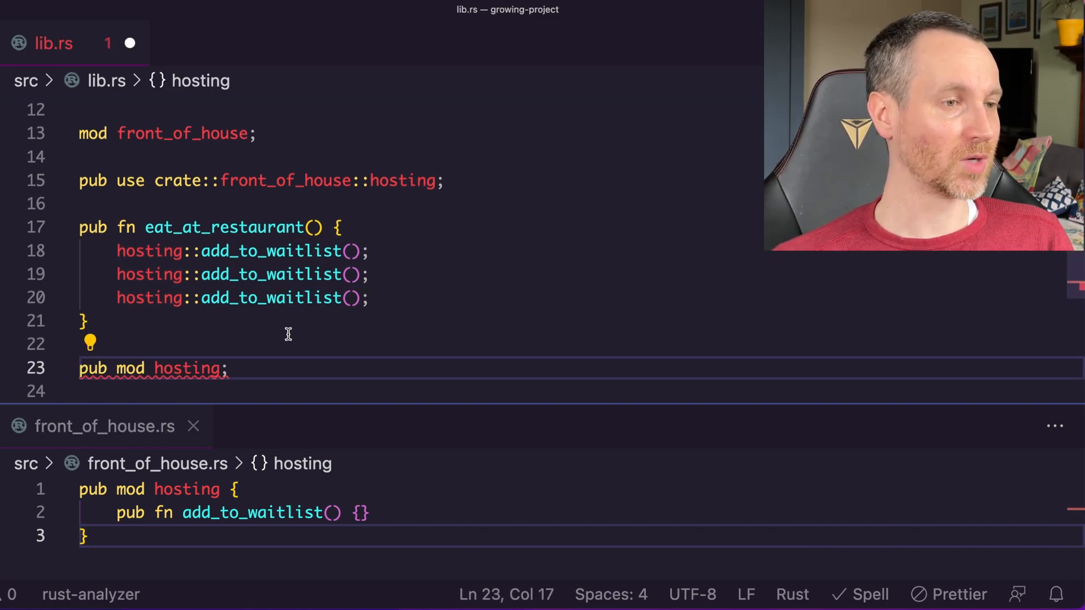
Select the add_to_waitlist line in front_of_house.rs to move it out of hosting
double_click(186, 369)
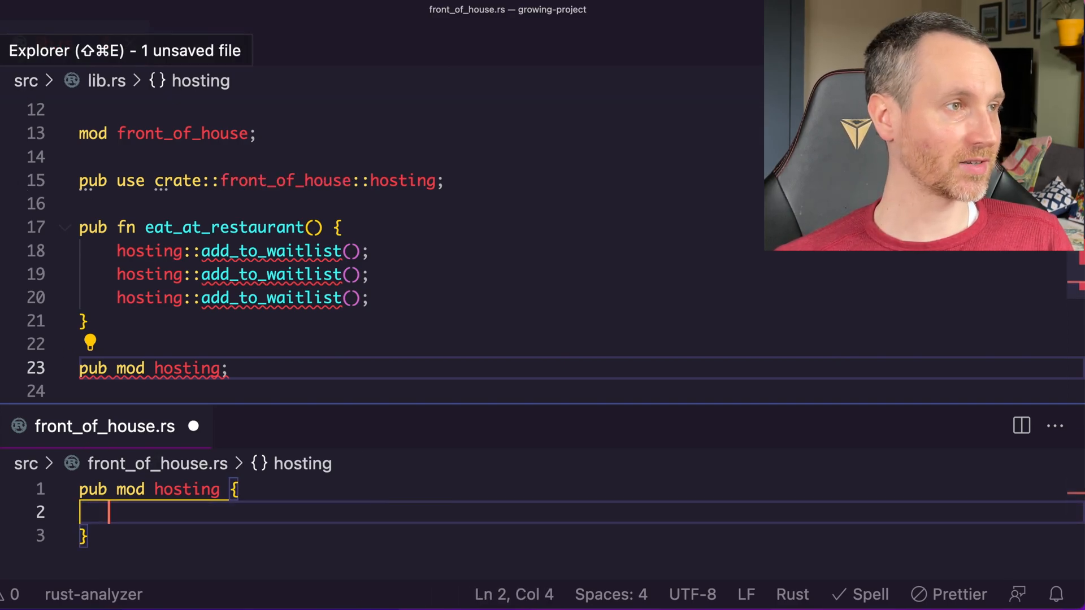
Create a new front_of_house folder inside src from its context menu
right_click(48, 138)
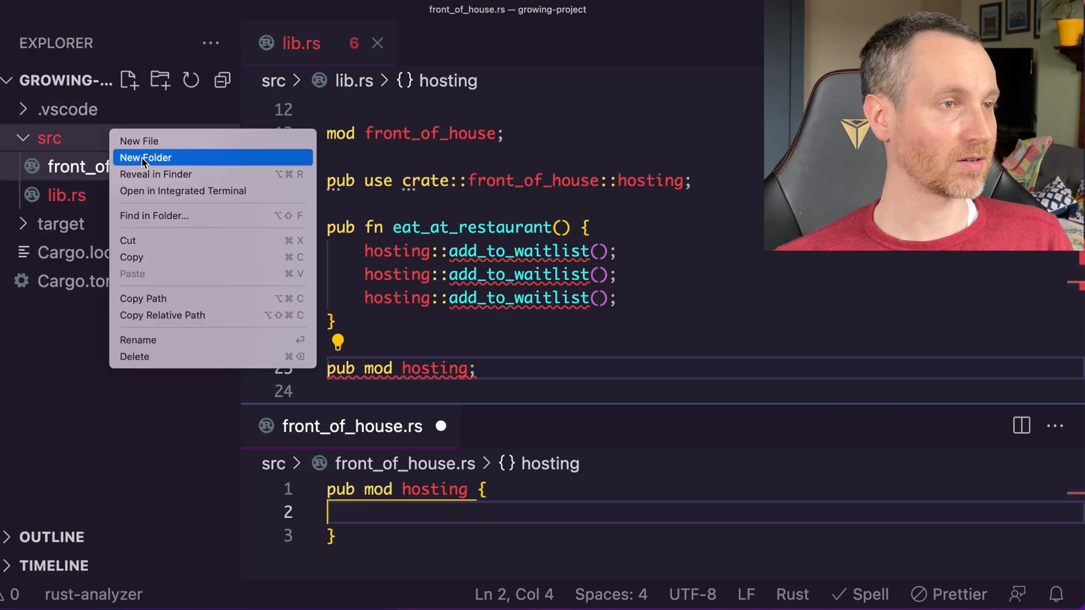
click(145, 157)
text(front_of_house)
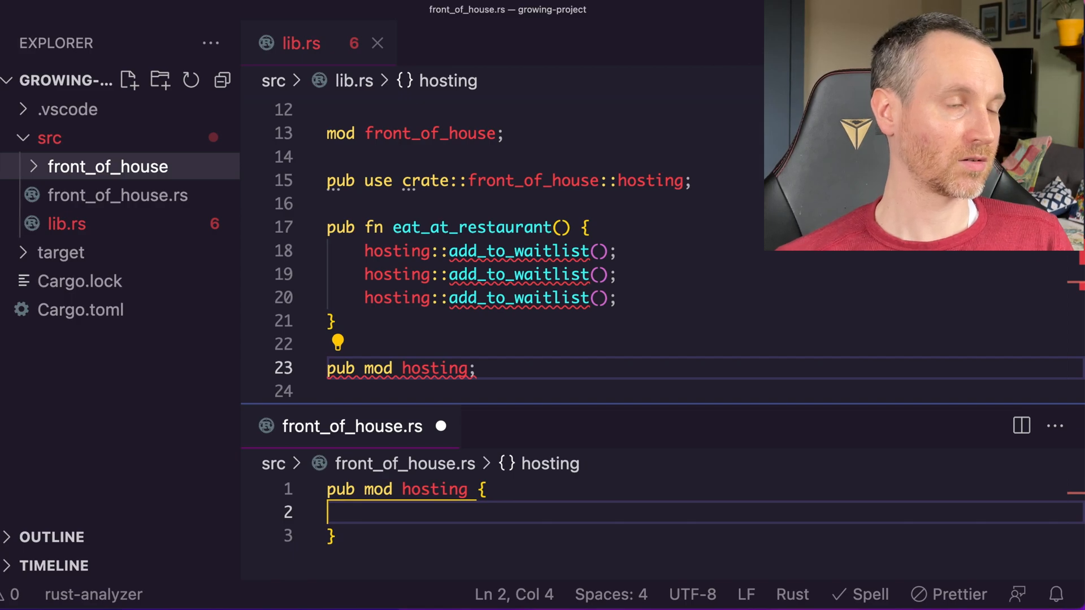
mouse_move(109, 166)
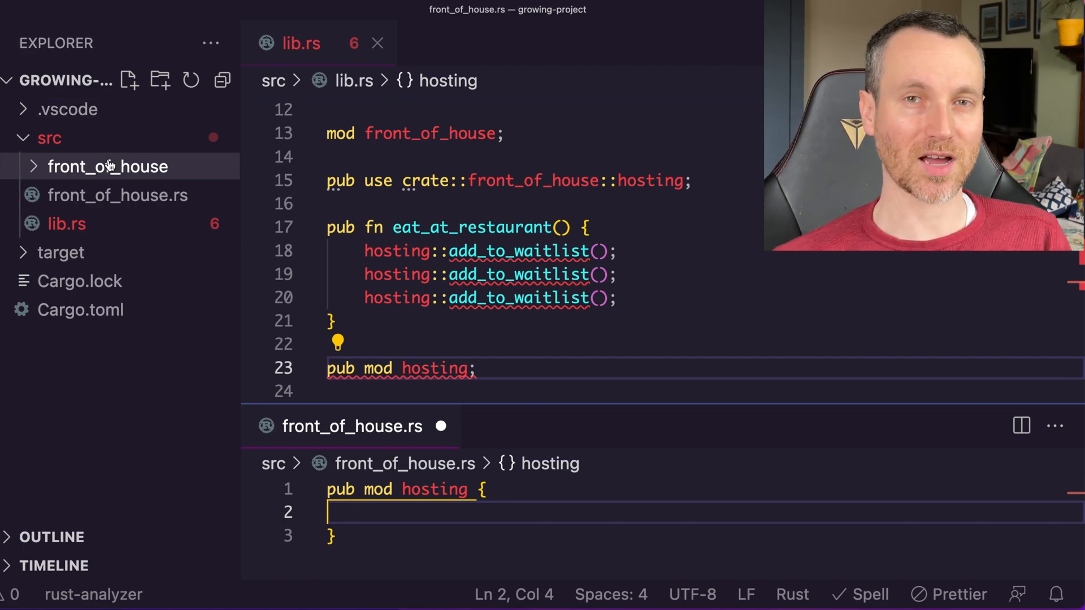
Add hosting.rs with add_to_waitlist in the front_of_house folder and trash front_of_house.rs
right_click(108, 166)
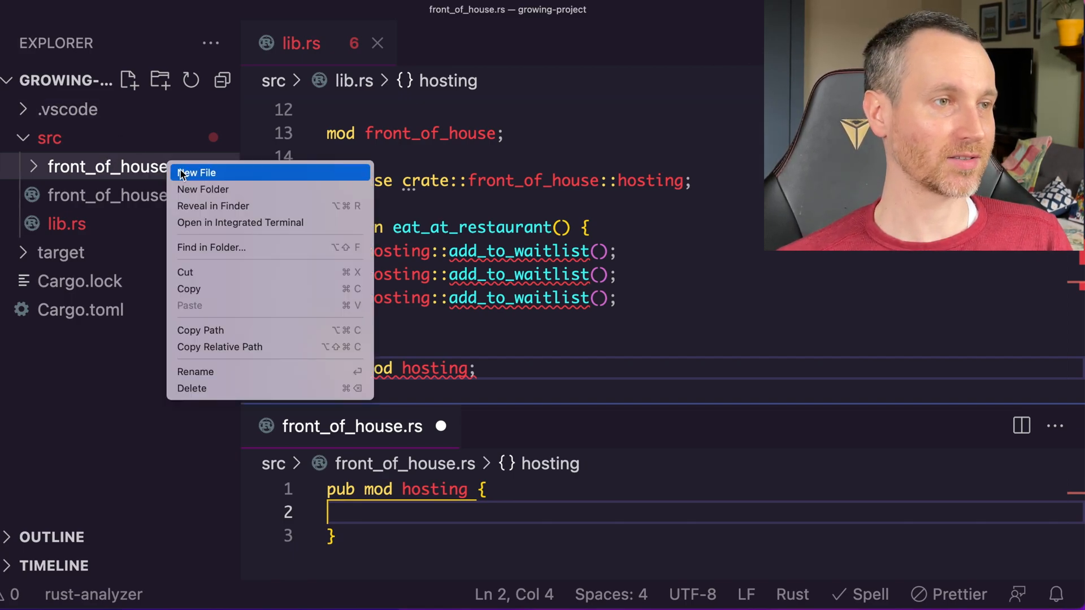
click(197, 172)
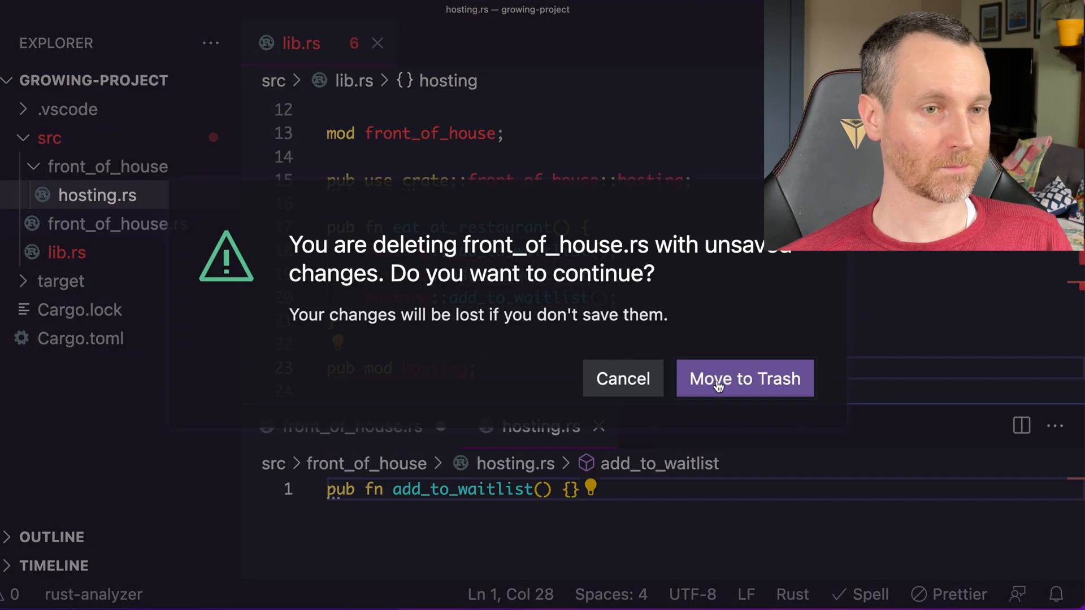
click(745, 379)
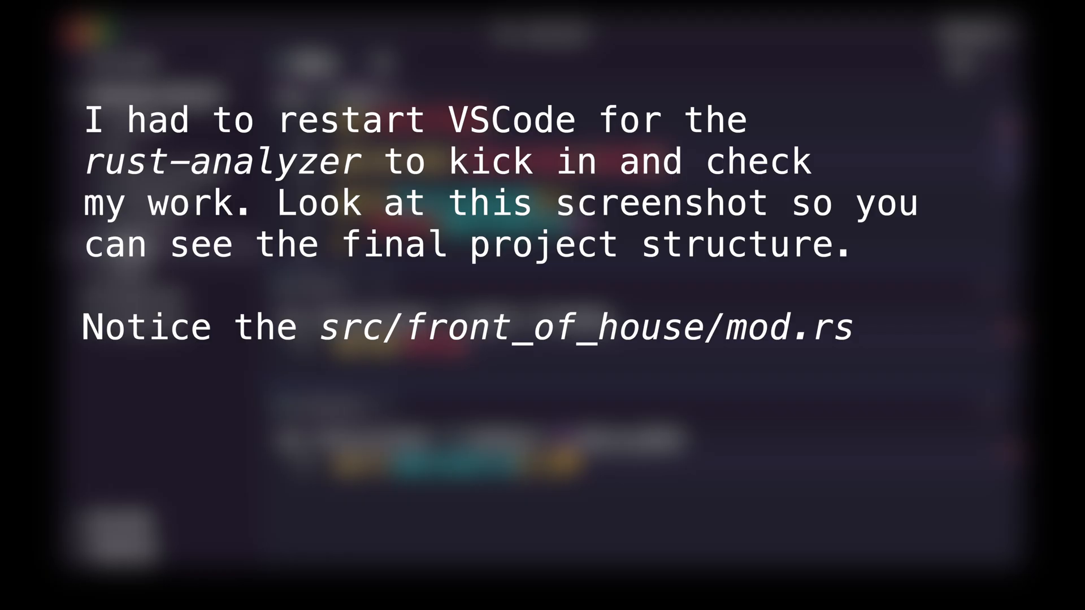